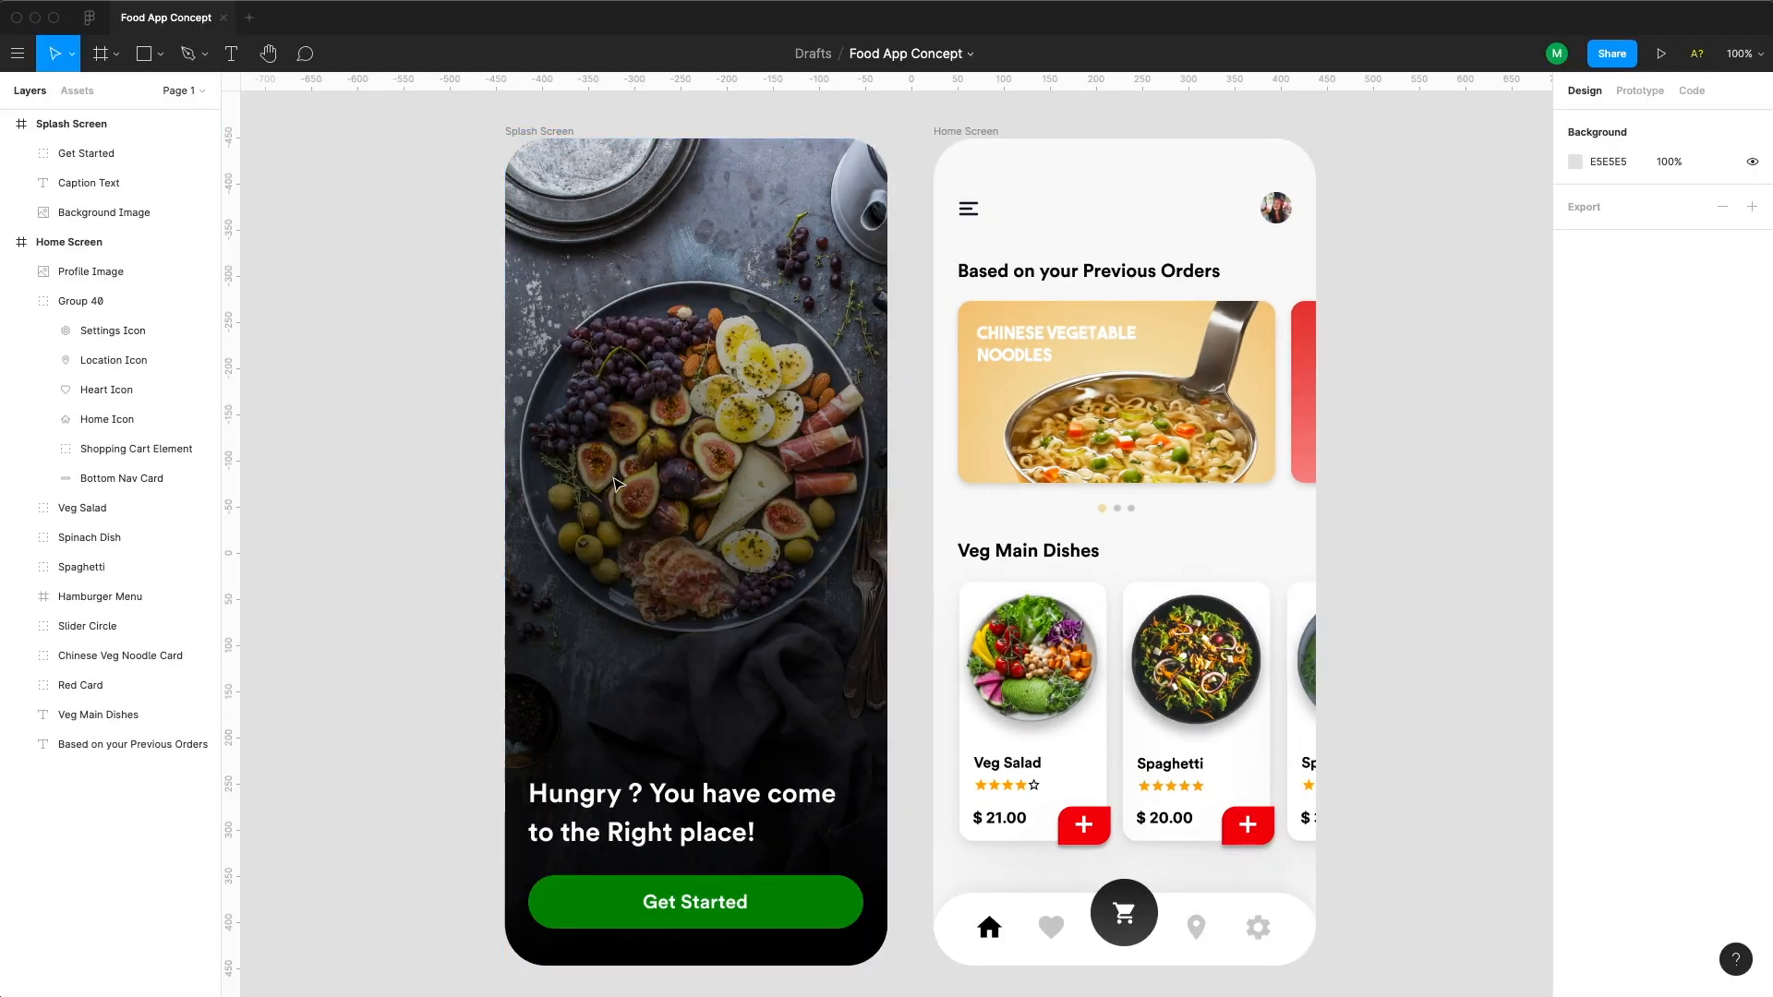
- Select the splash background image and re-enable its dark gradient overlay fill
click(102, 212)
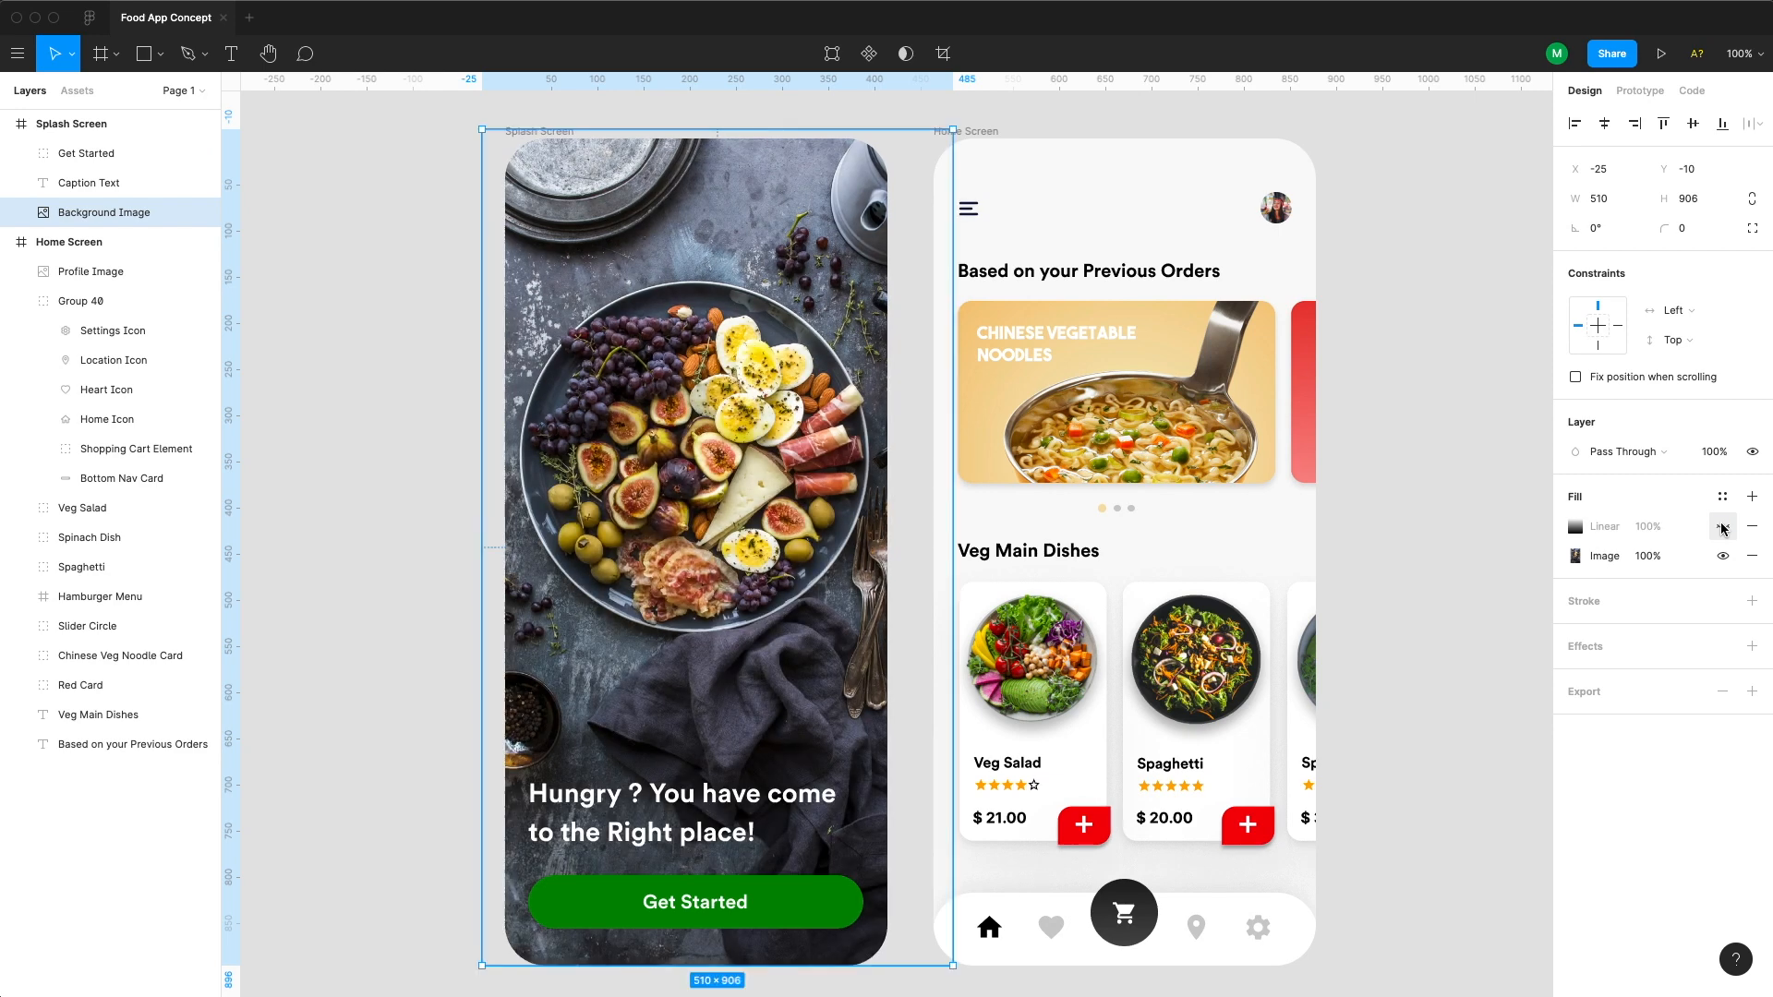
click(1723, 525)
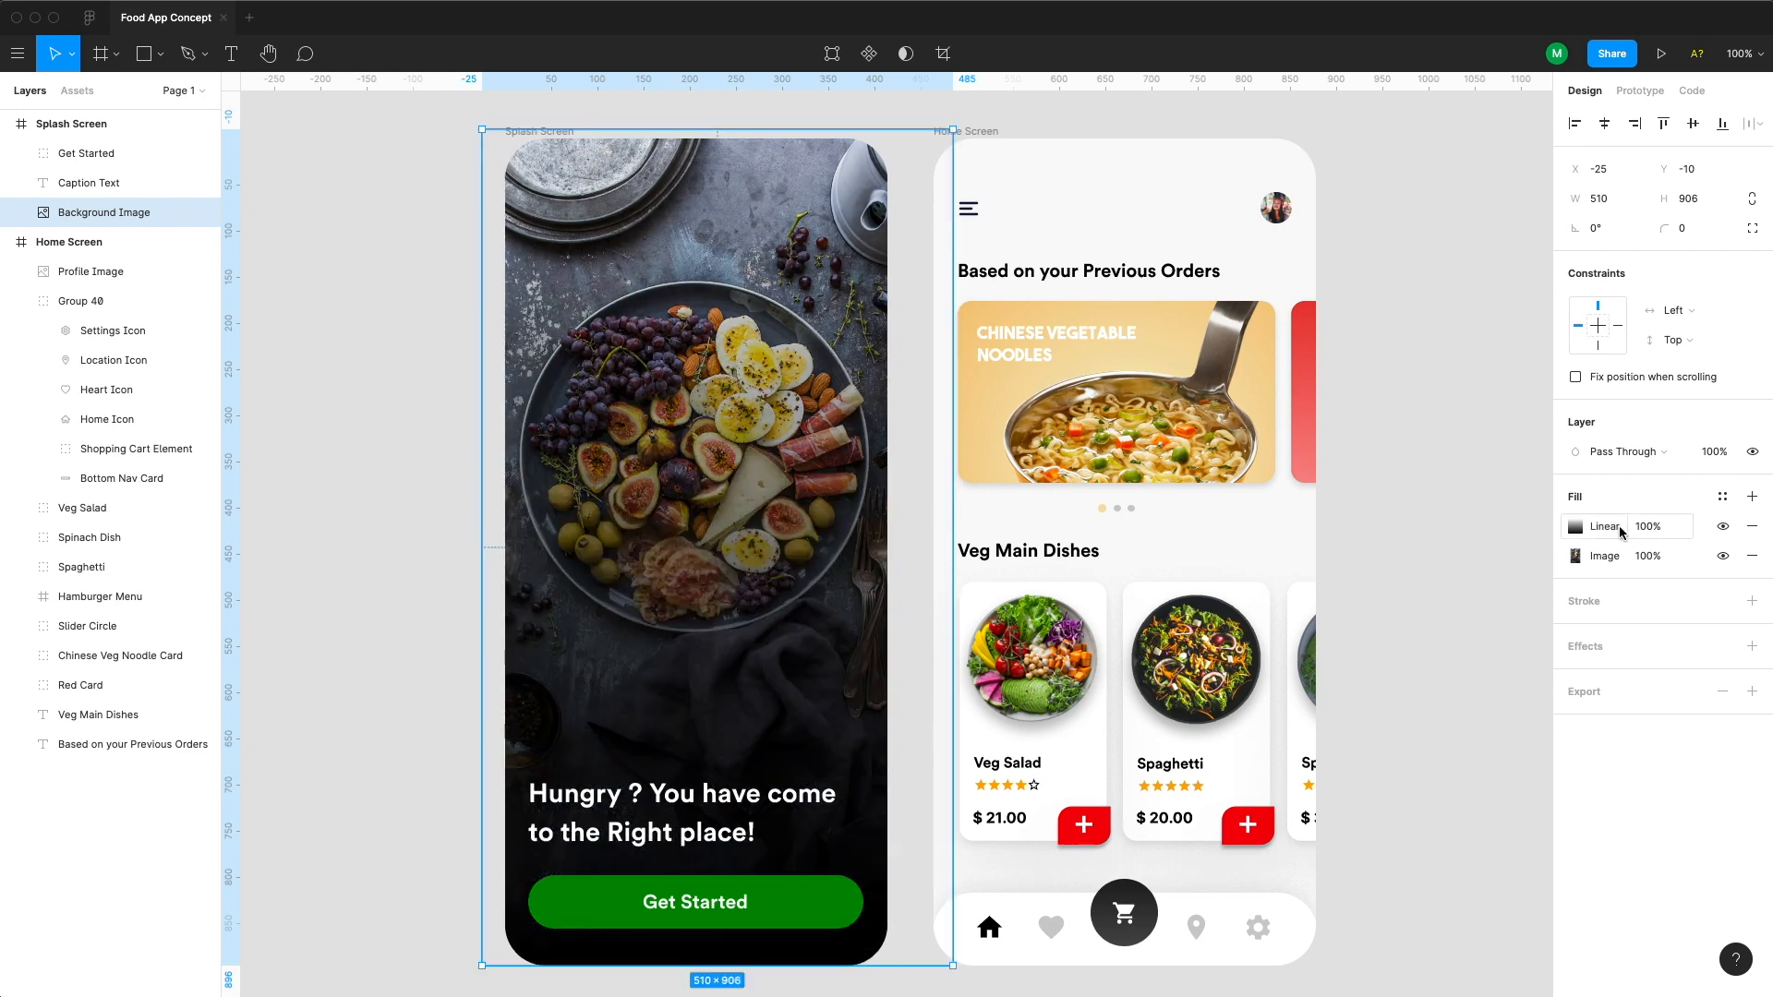
click(1574, 526)
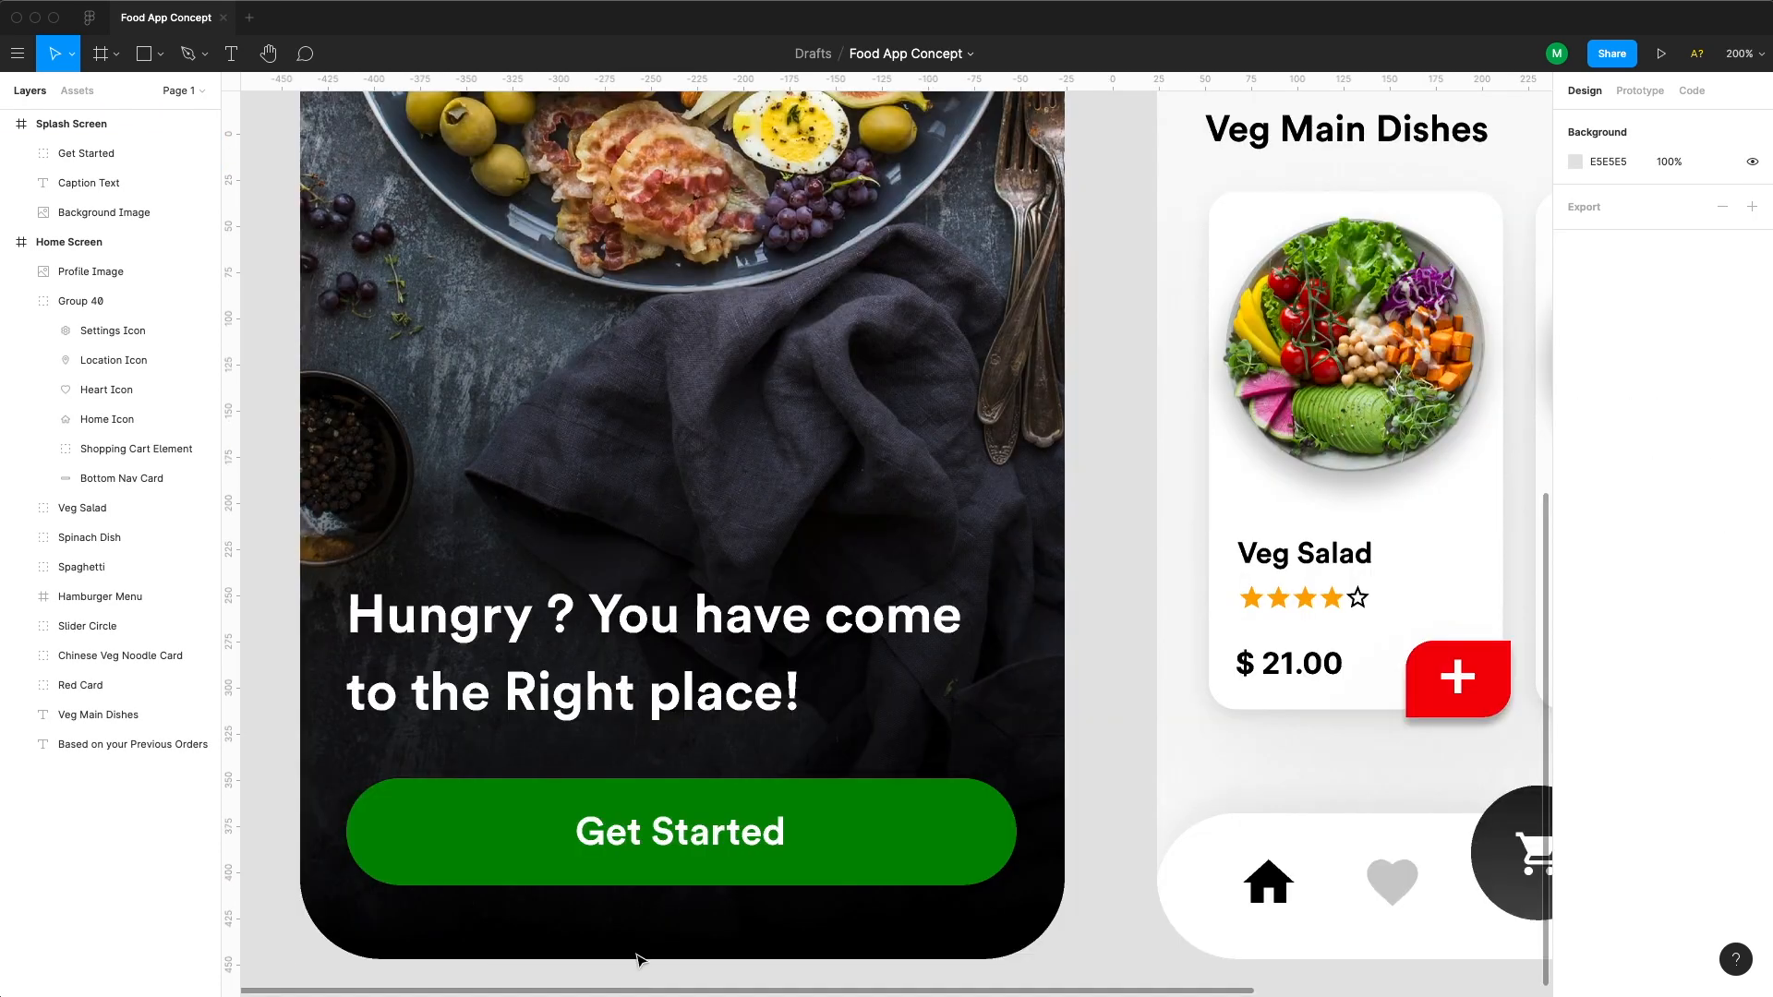
- Inset the Get Started button 25 px from the screen's left, right and bottom edges
click(680, 832)
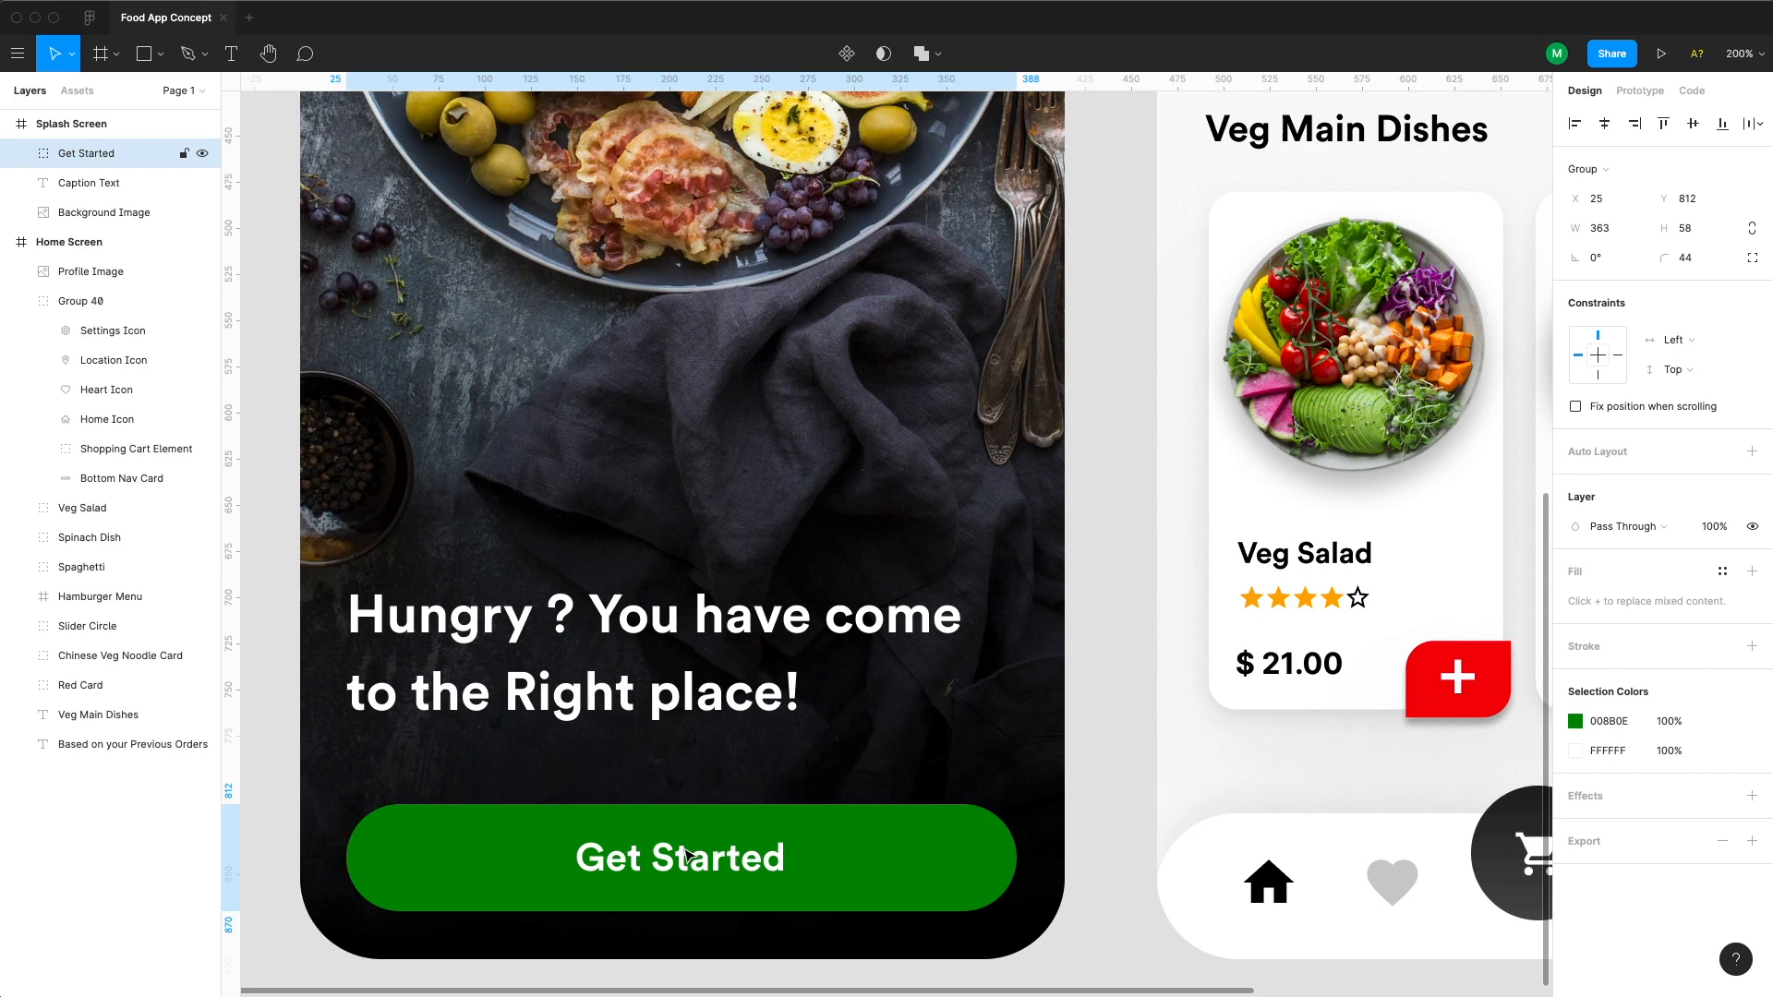
click(679, 857)
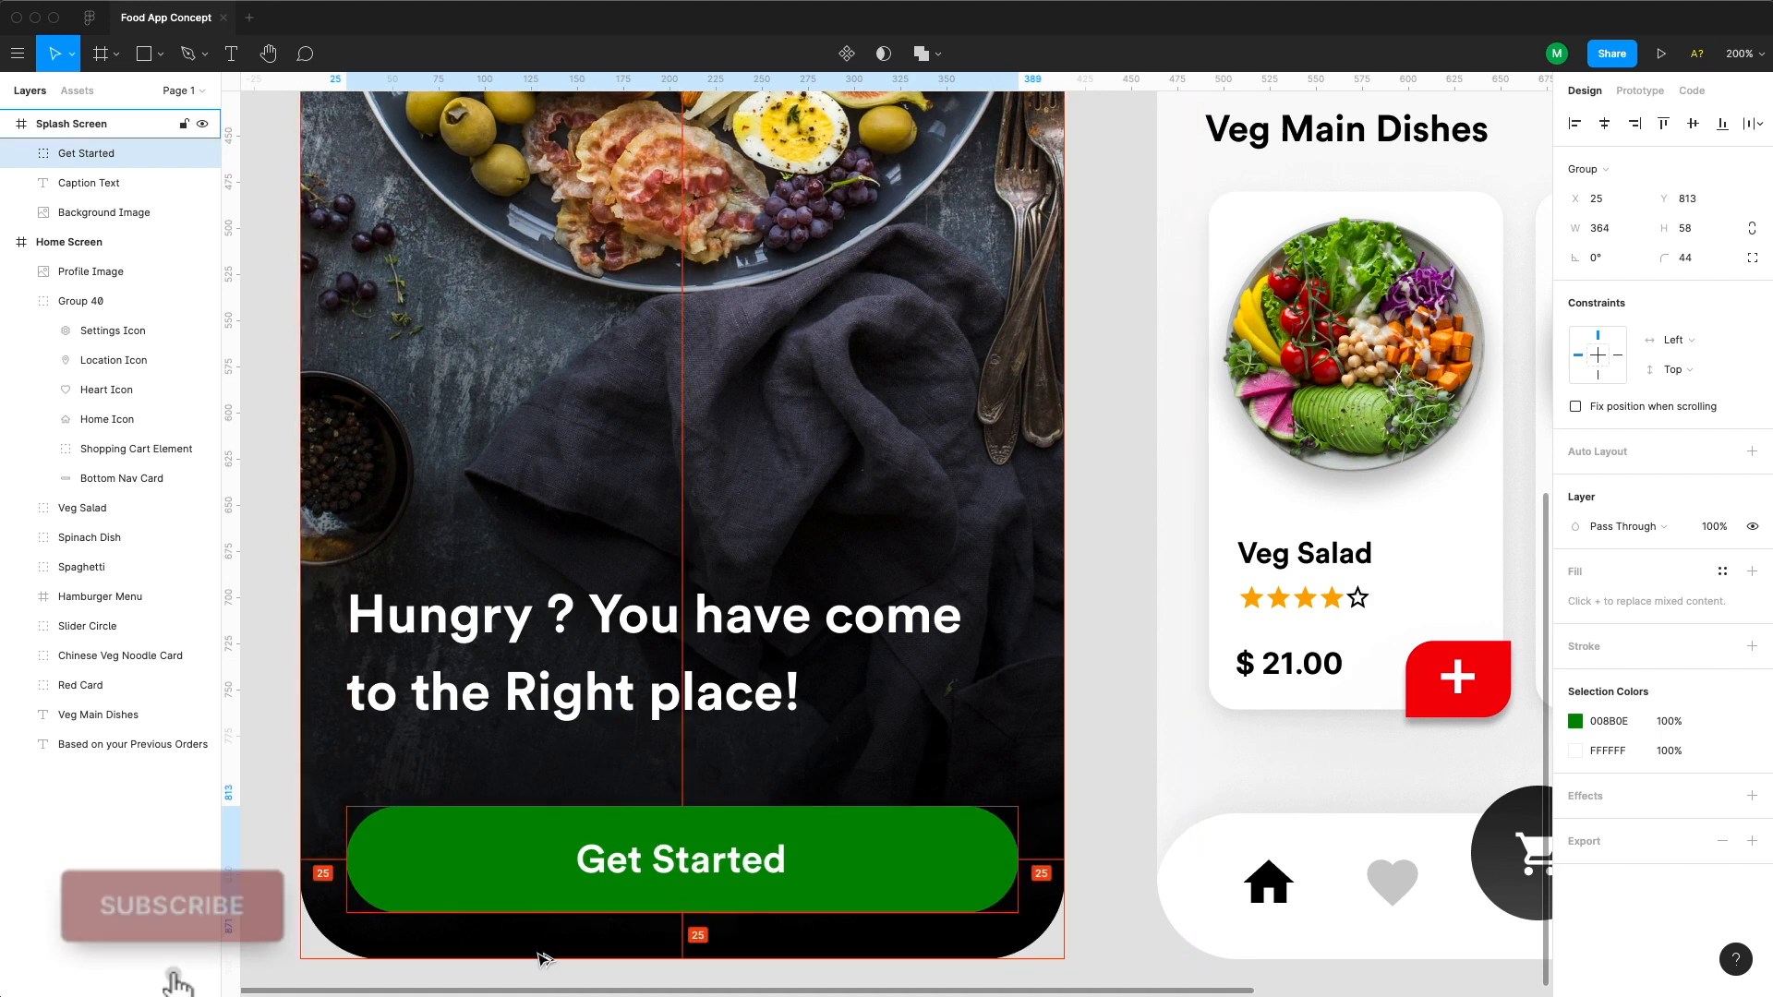
click(680, 858)
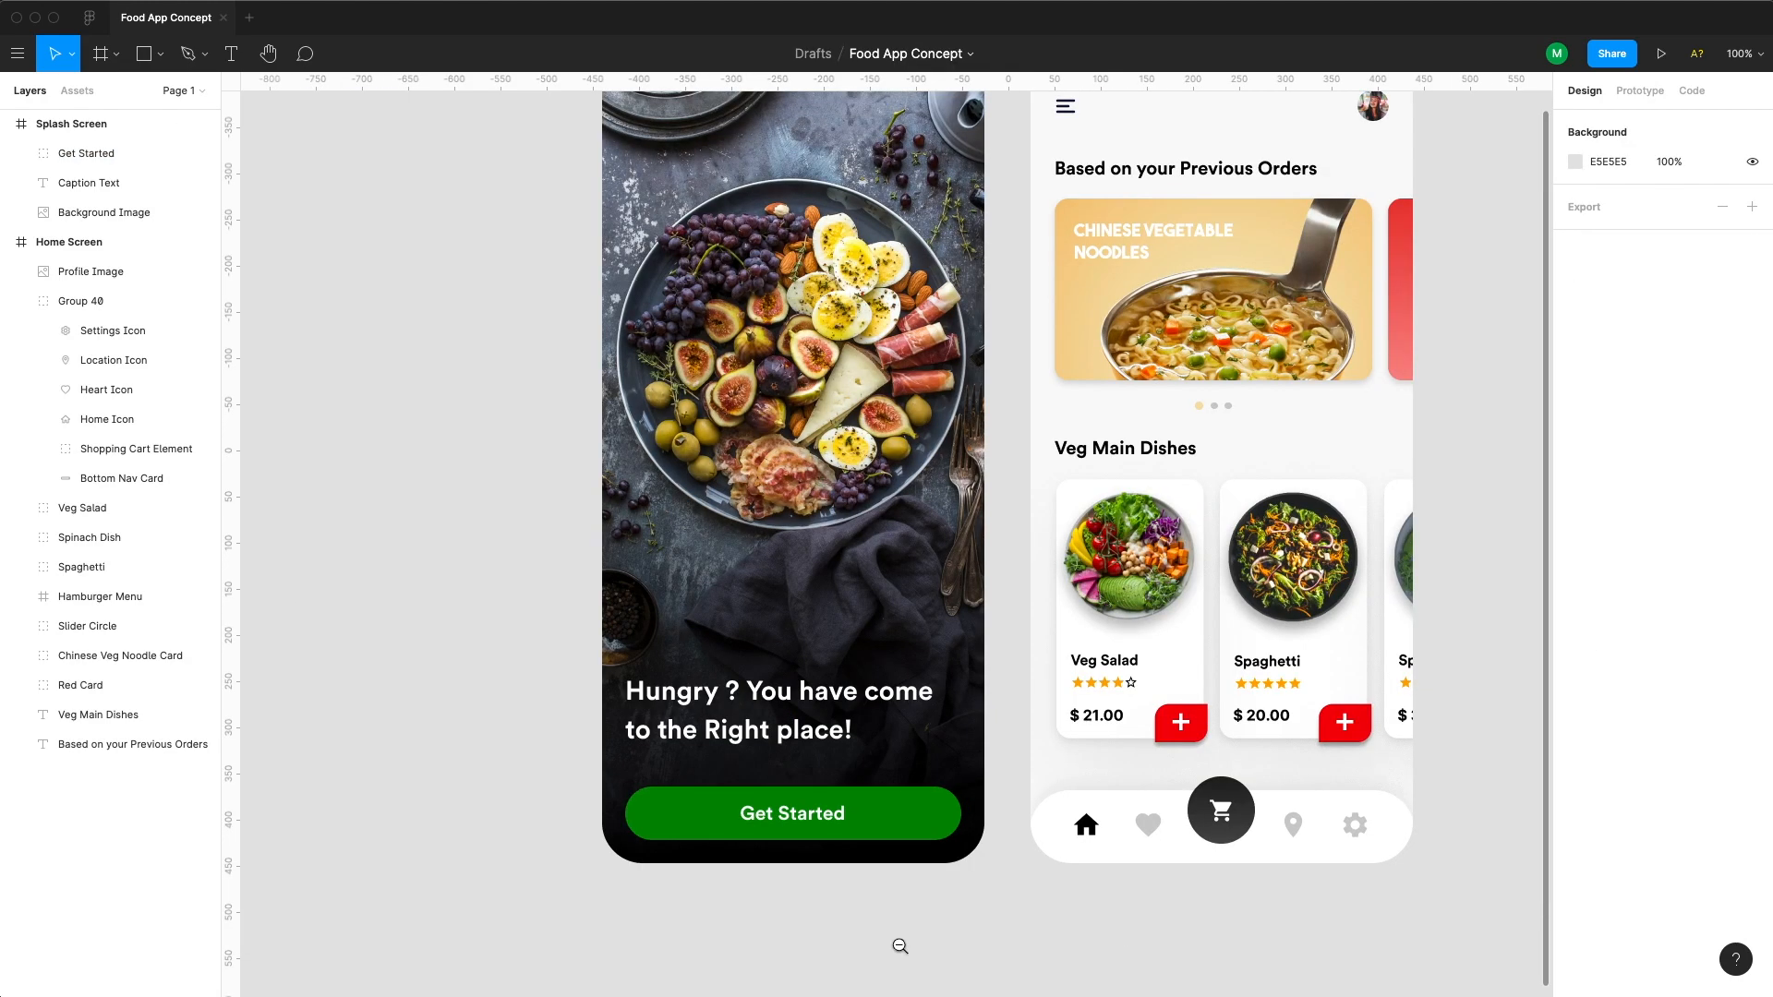
mouse_move(897, 954)
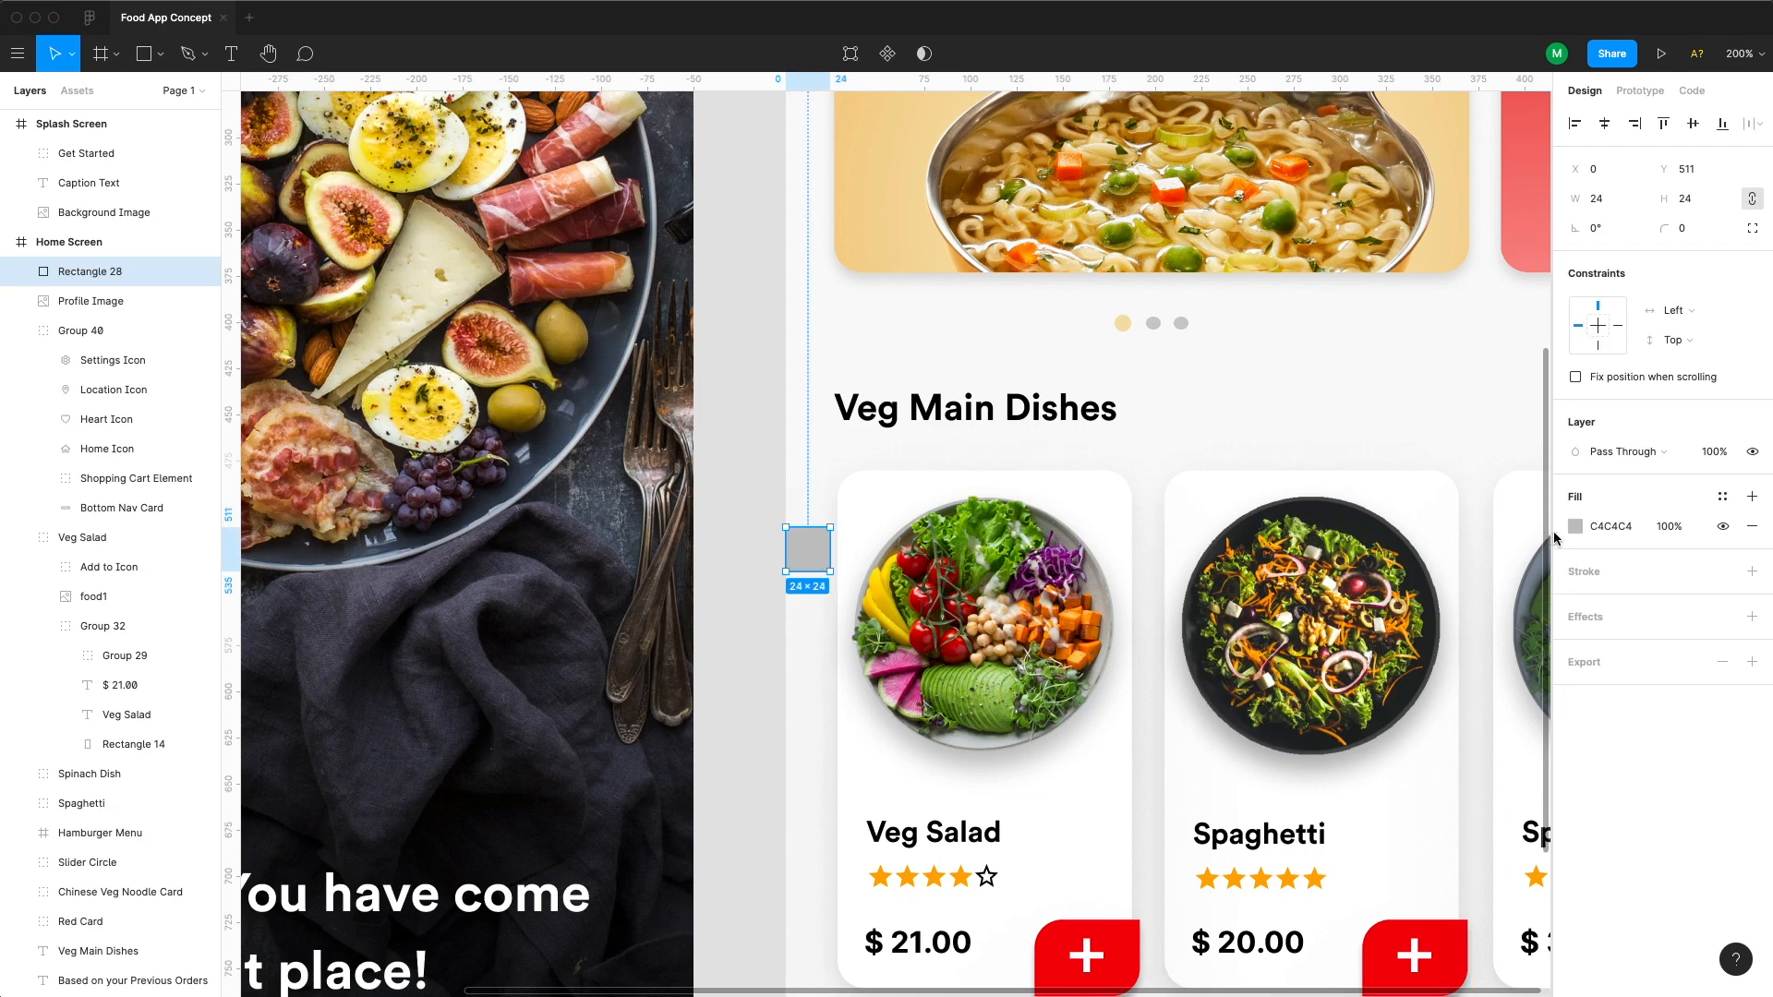
- Colour spacer squares F2001D and place 16 px between cards and 24 px under Veg Main Dishes
click(1581, 526)
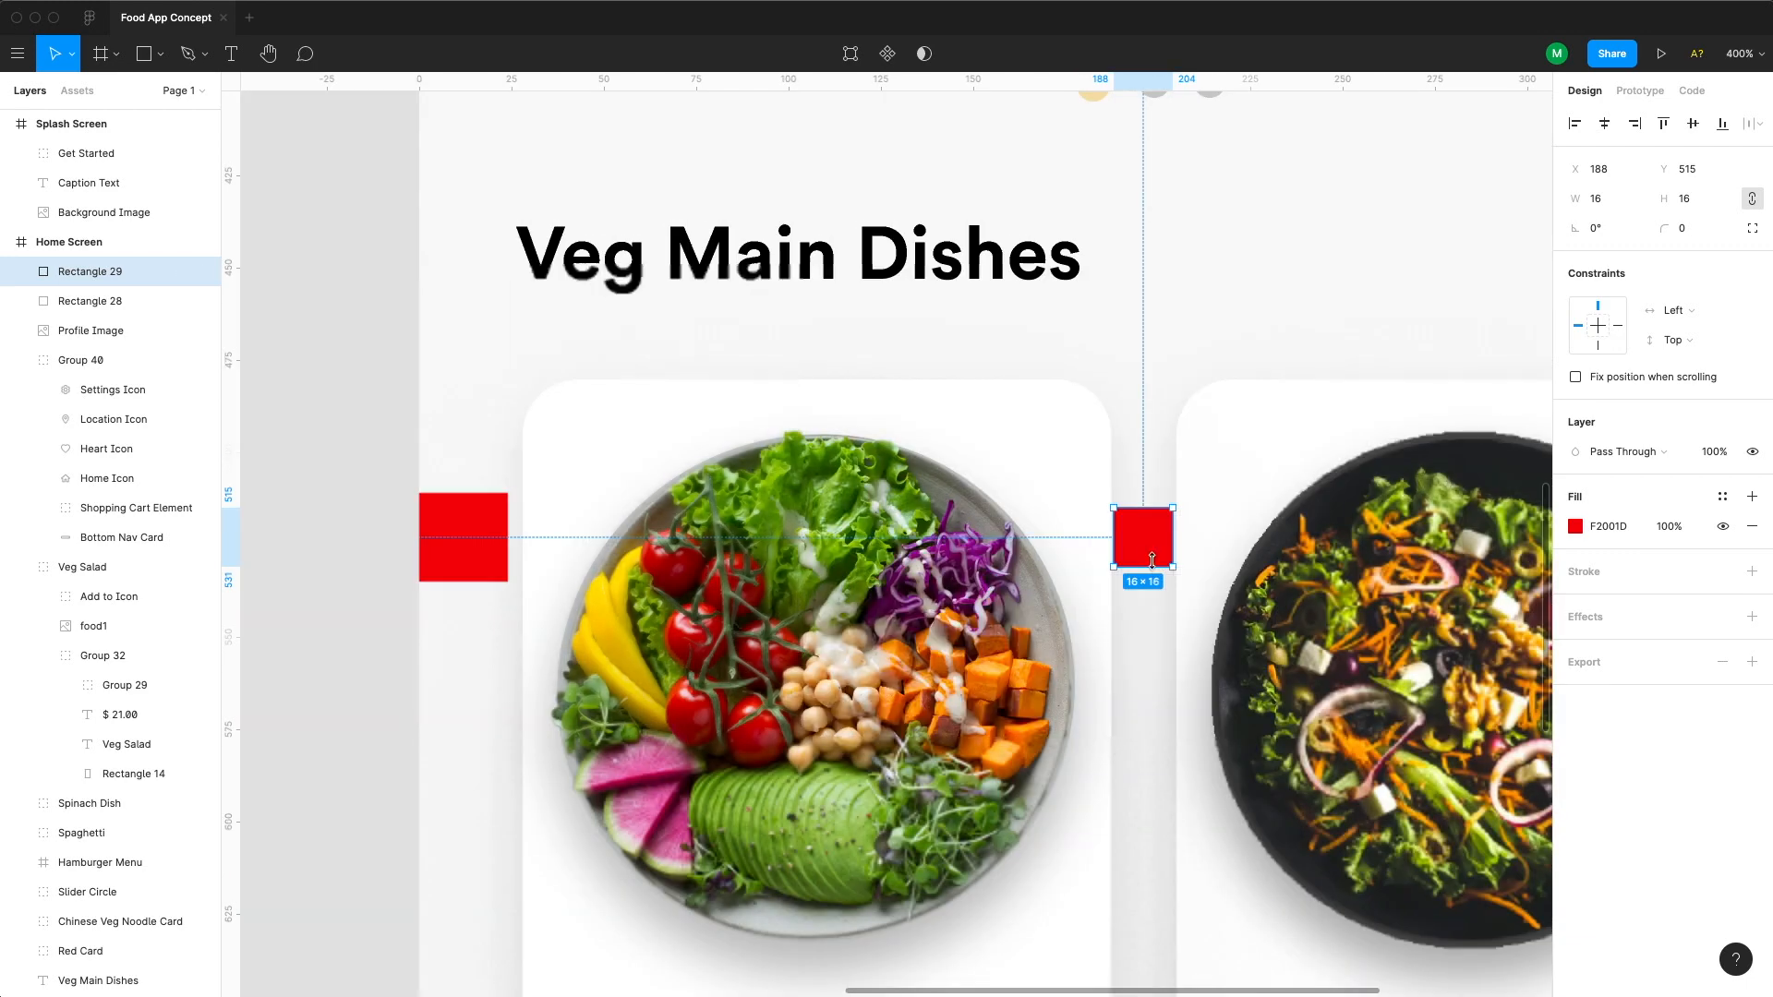
click(1152, 687)
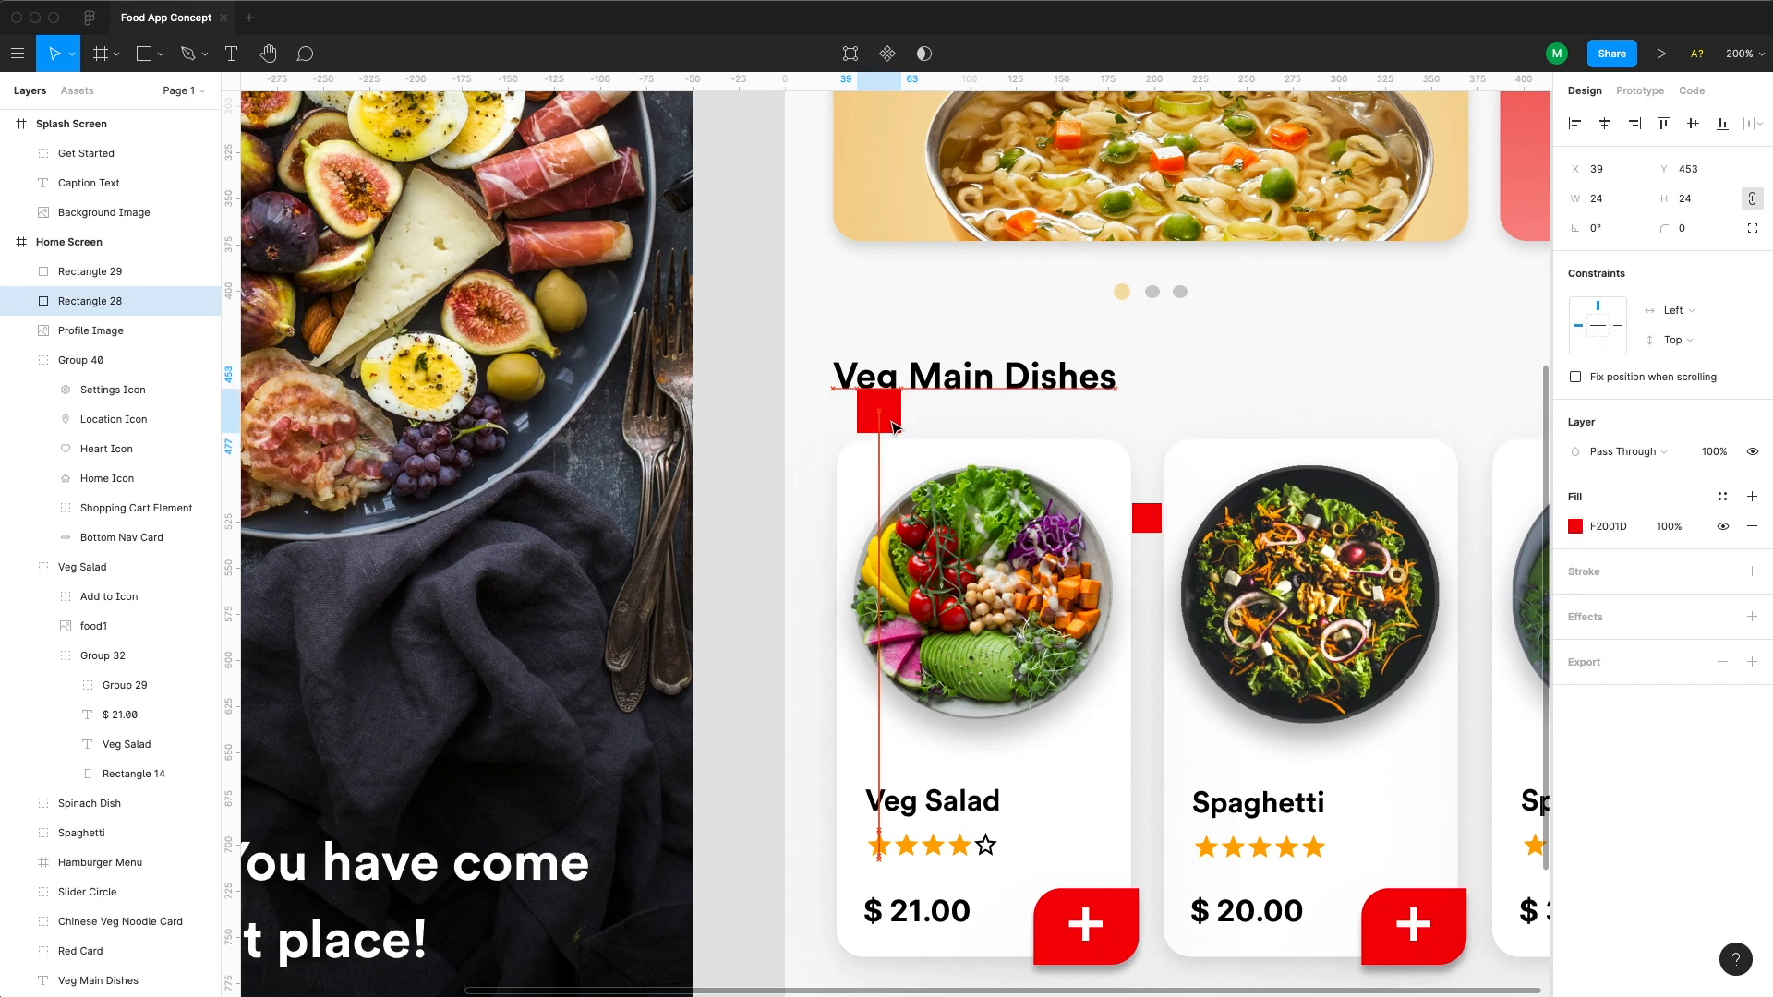
drag(876, 409, 877, 424)
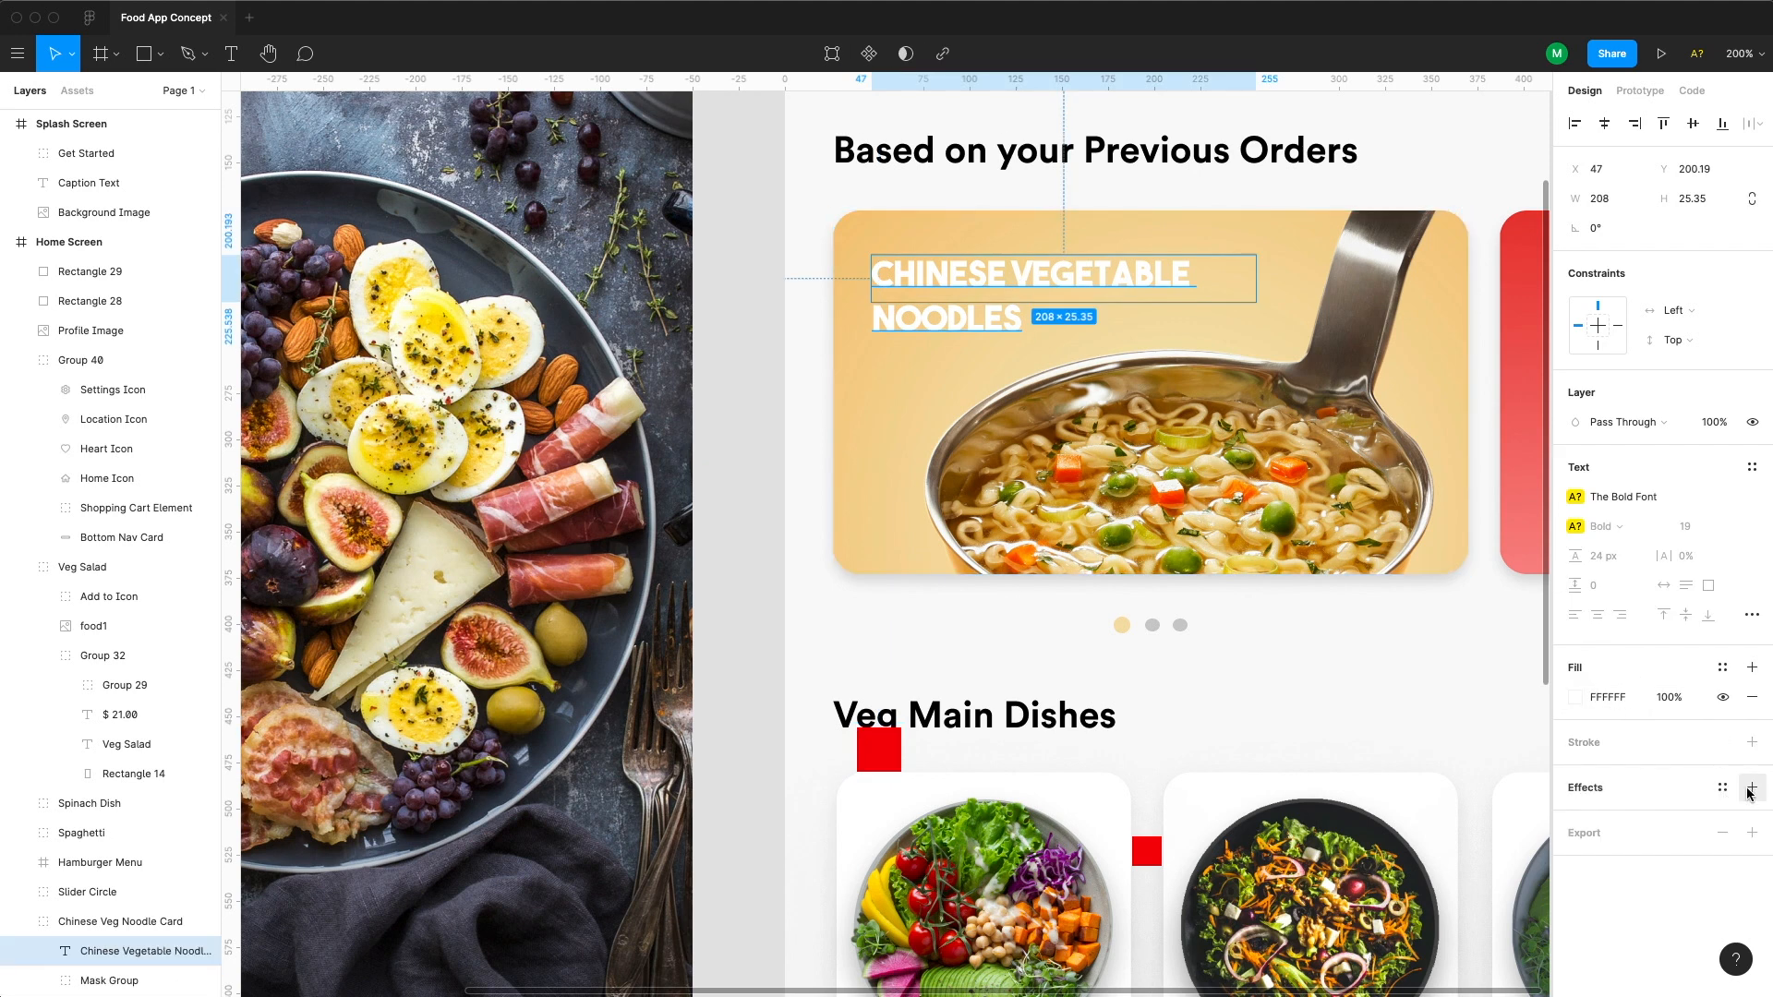
- Add a drop shadow with a Y offset of 2 to the noodles title
click(1753, 788)
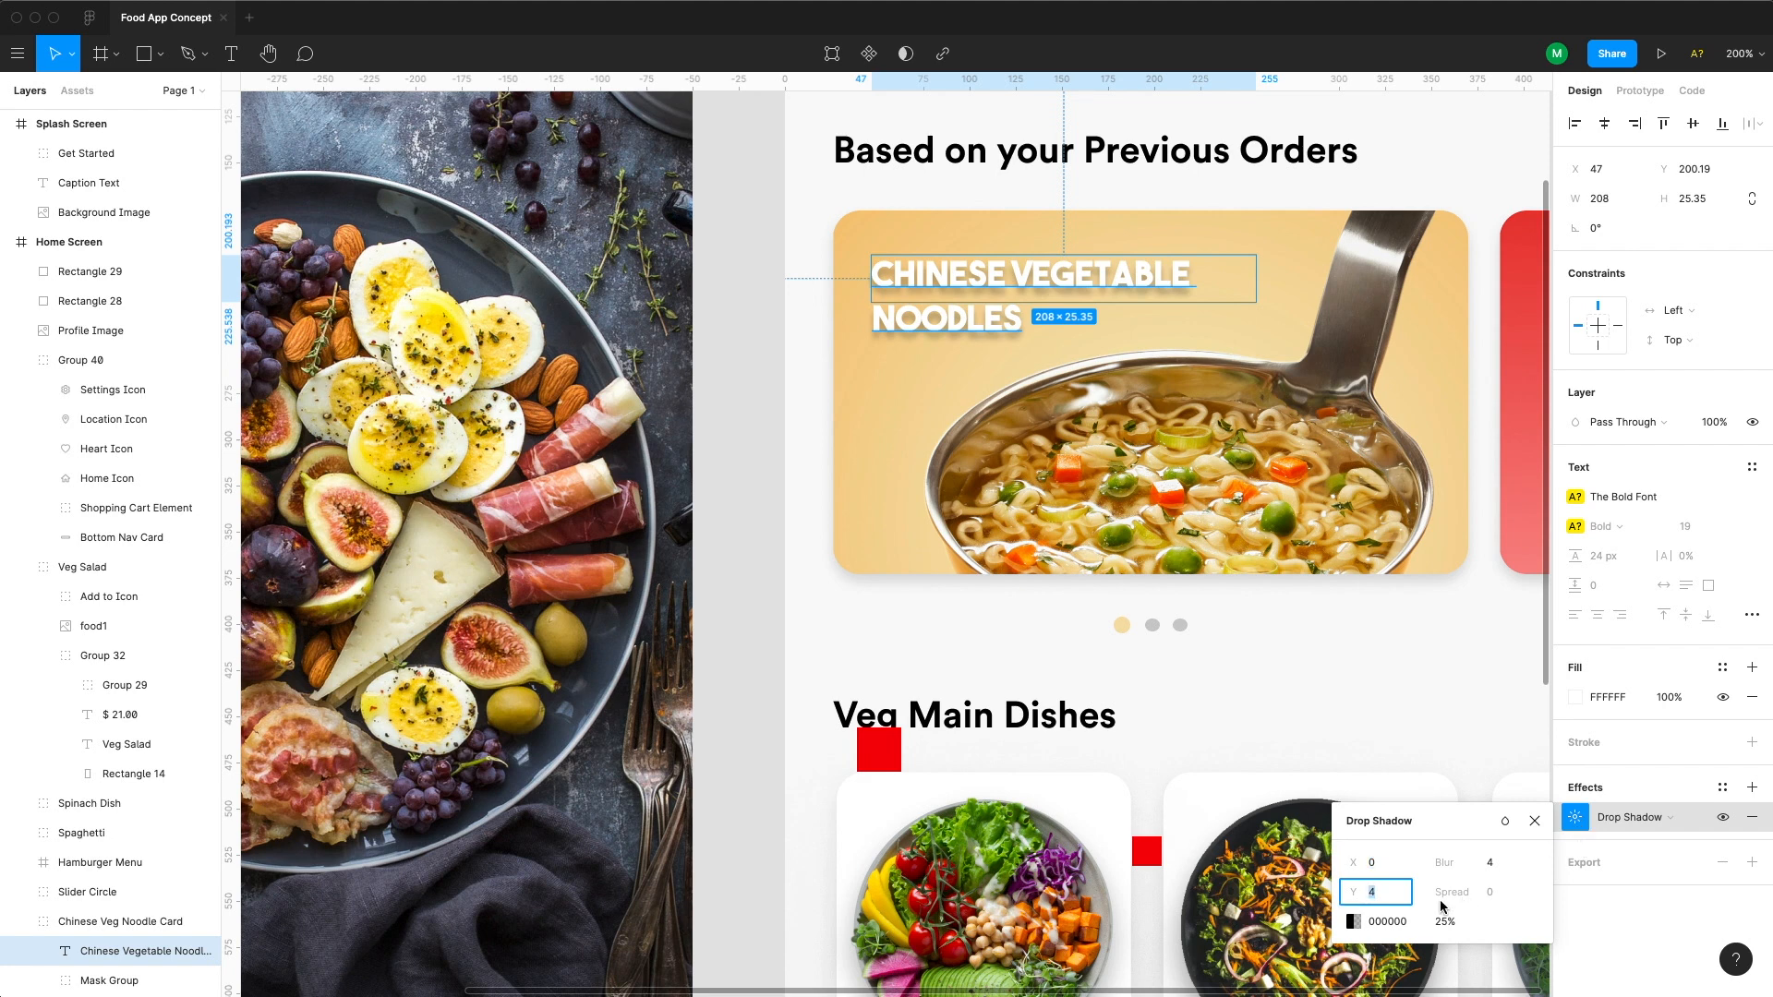
text(28)
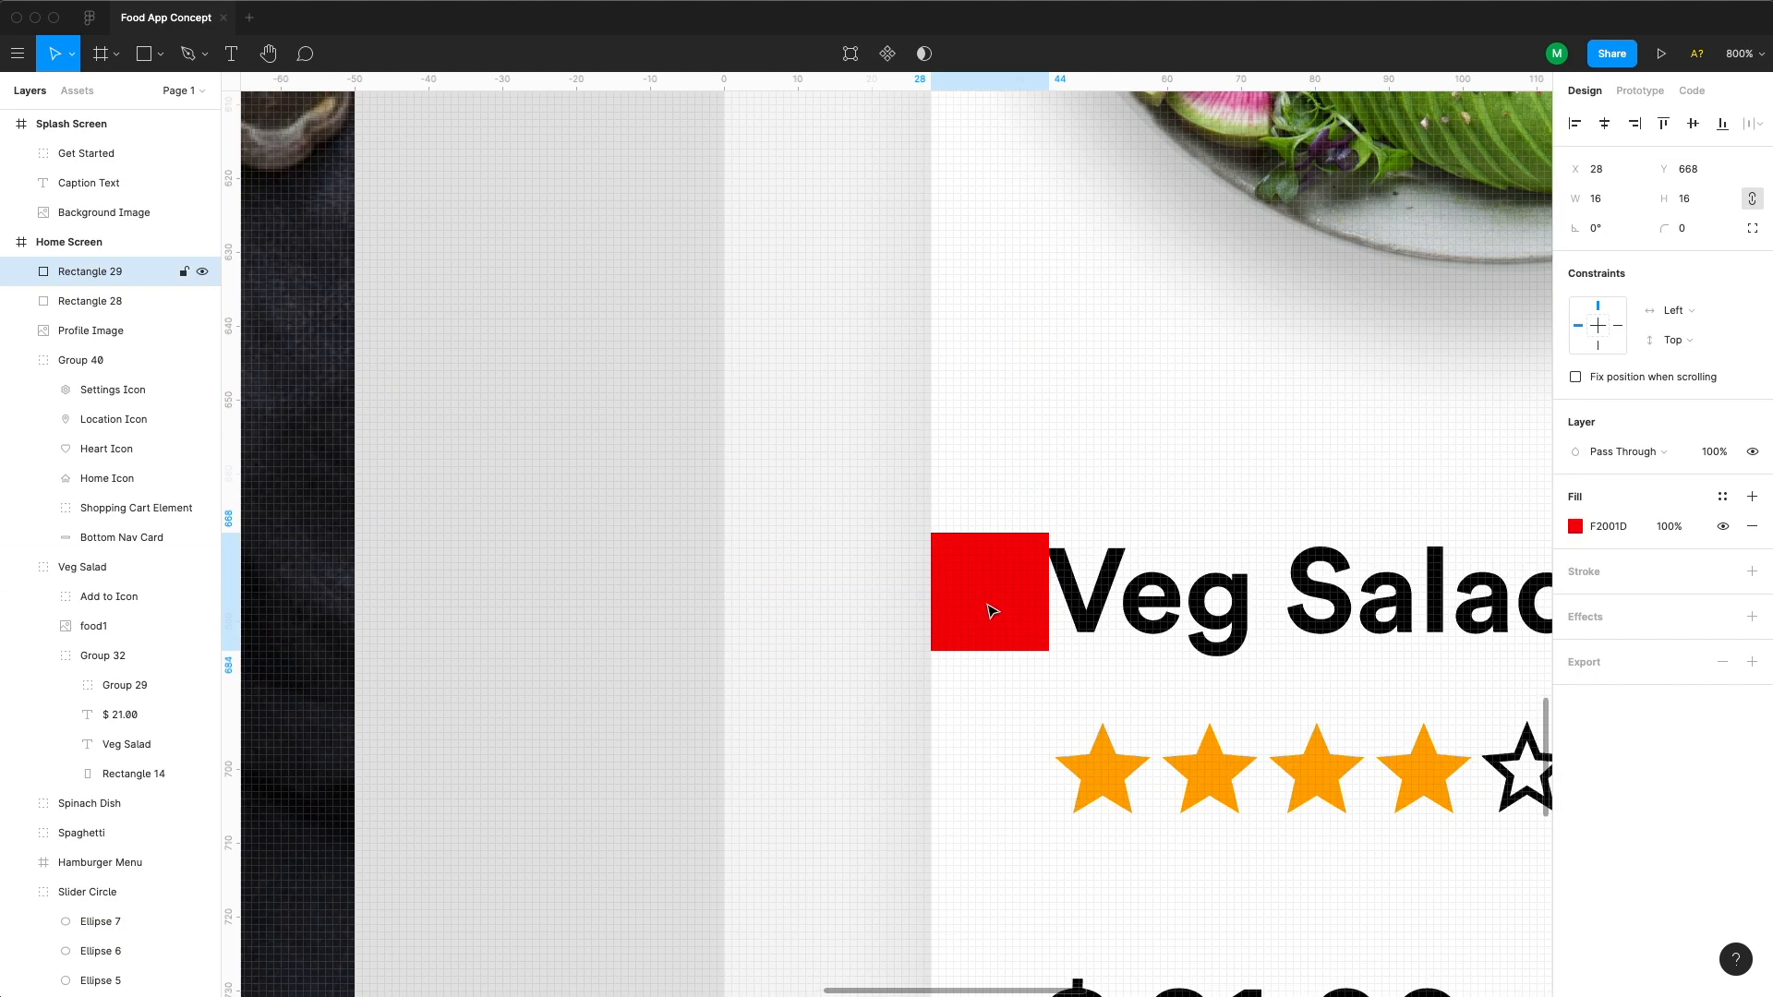
- Give the Veg Salad add button group a drop shadow and adjust its blur
click(125, 684)
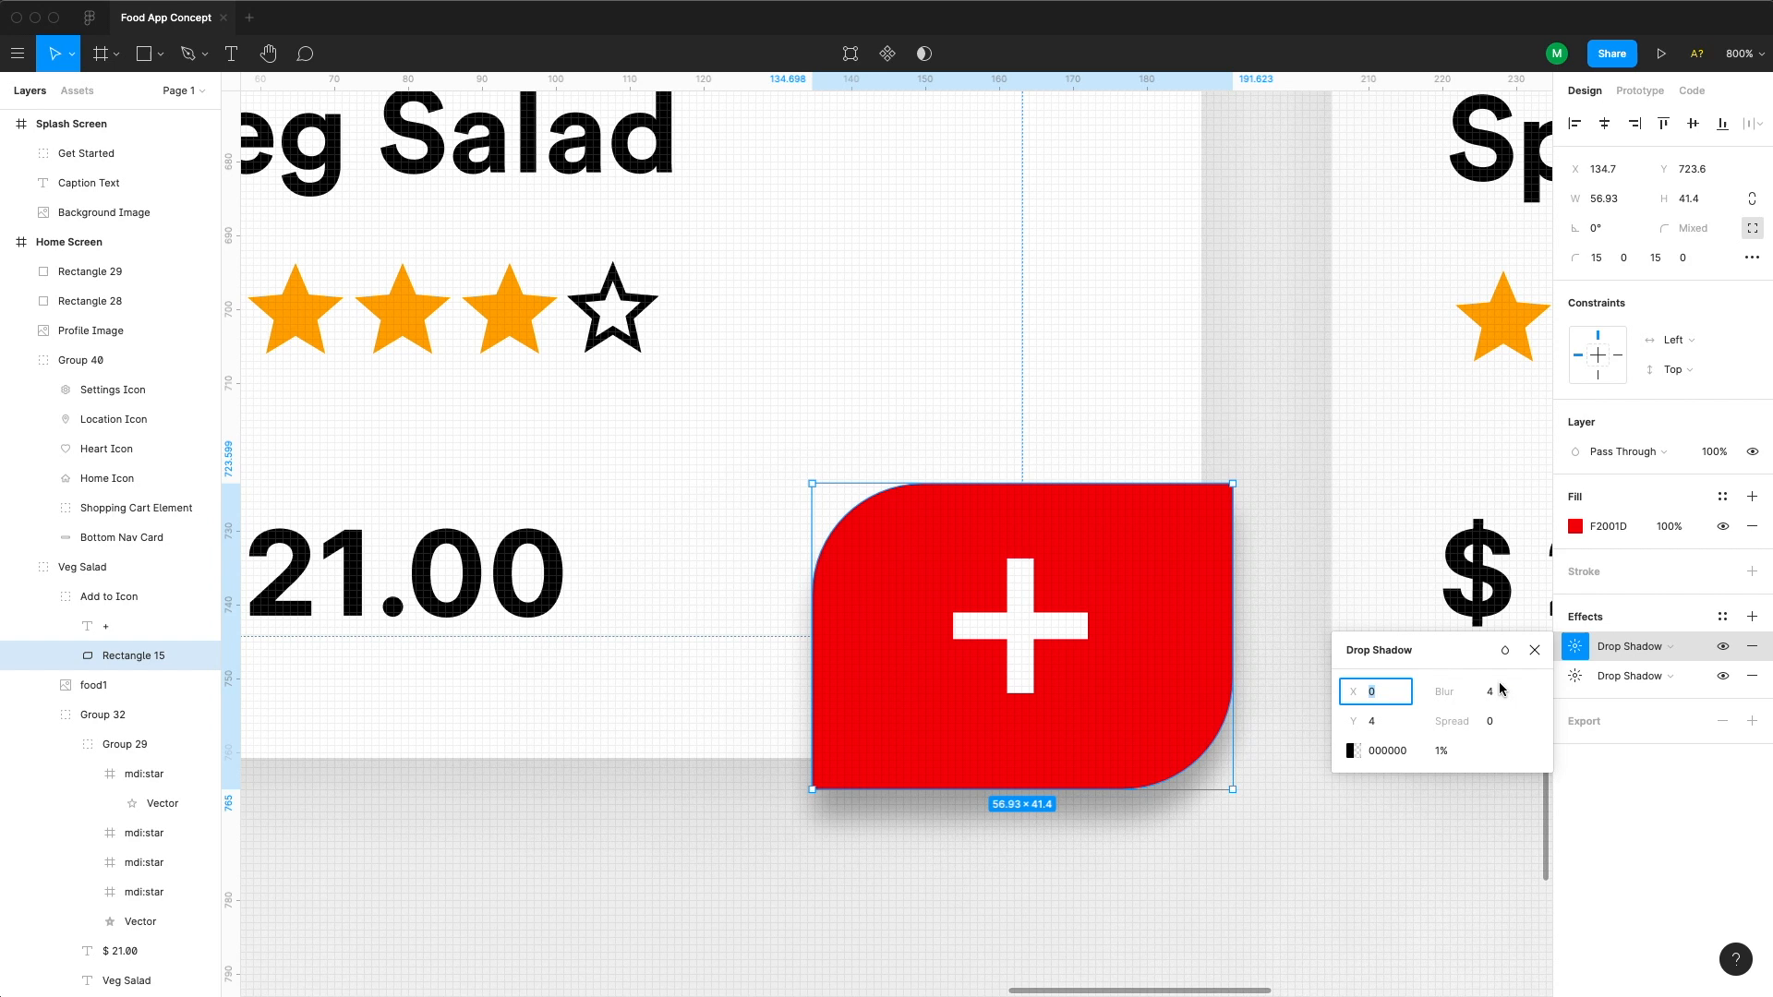
click(1352, 780)
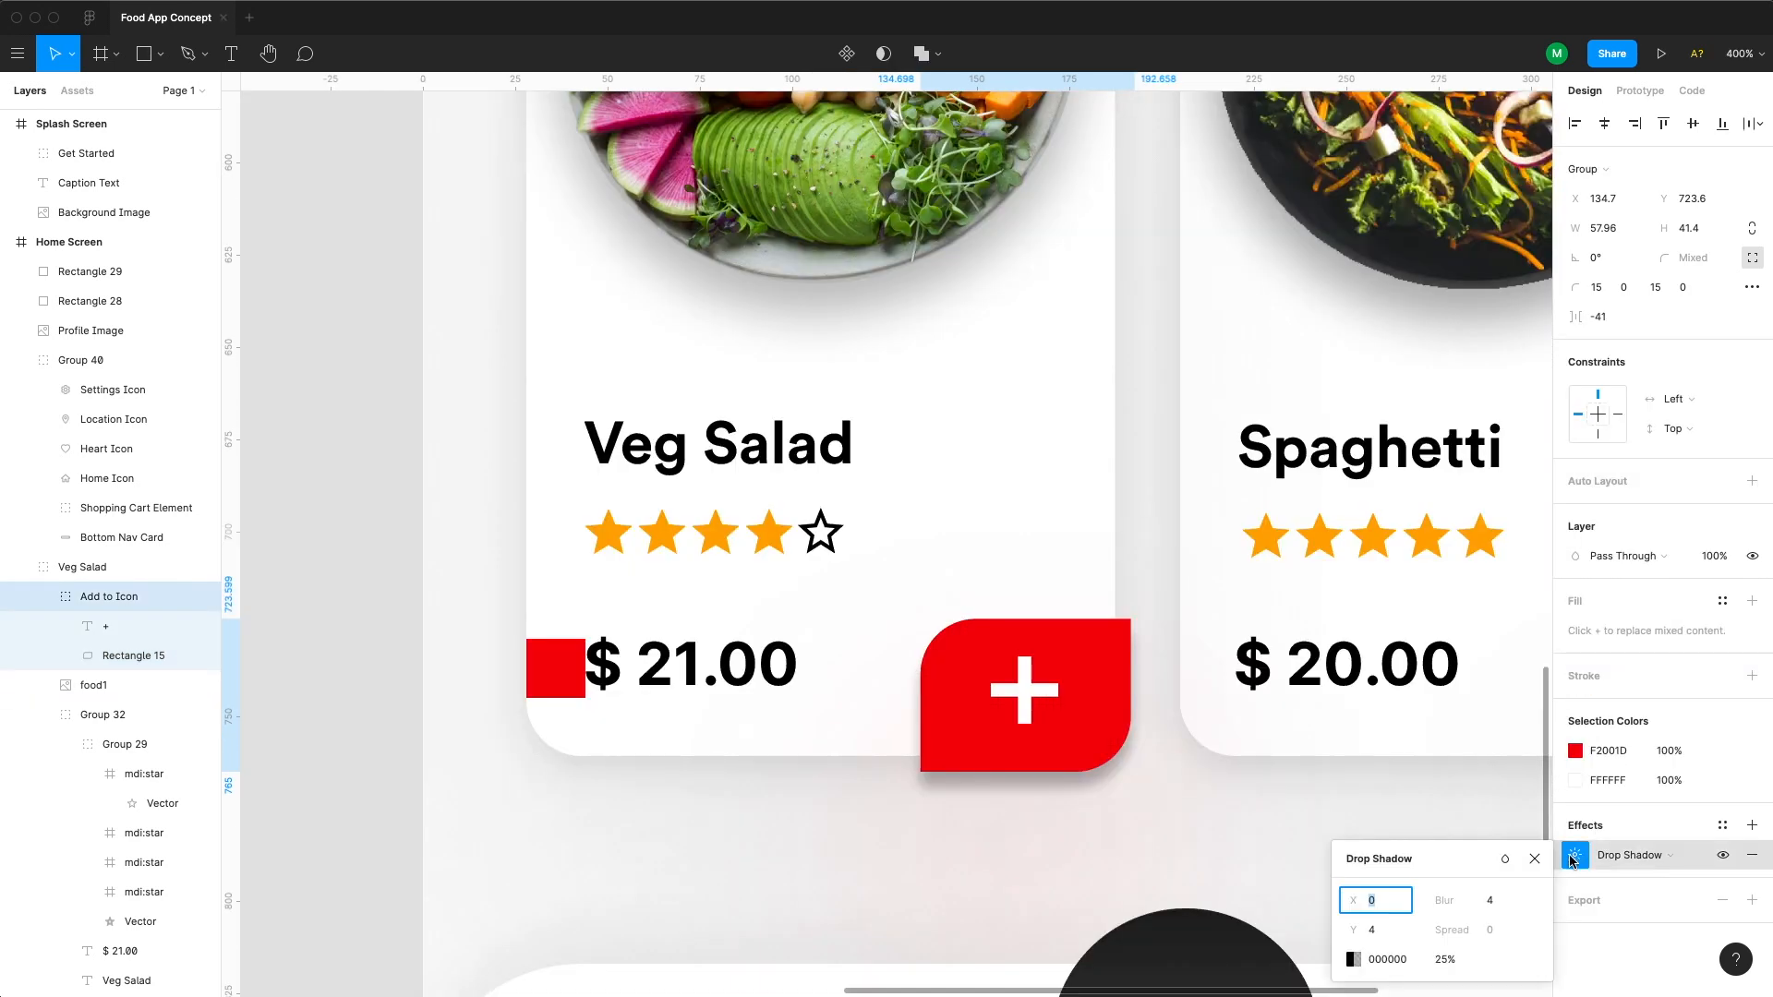
click(1352, 958)
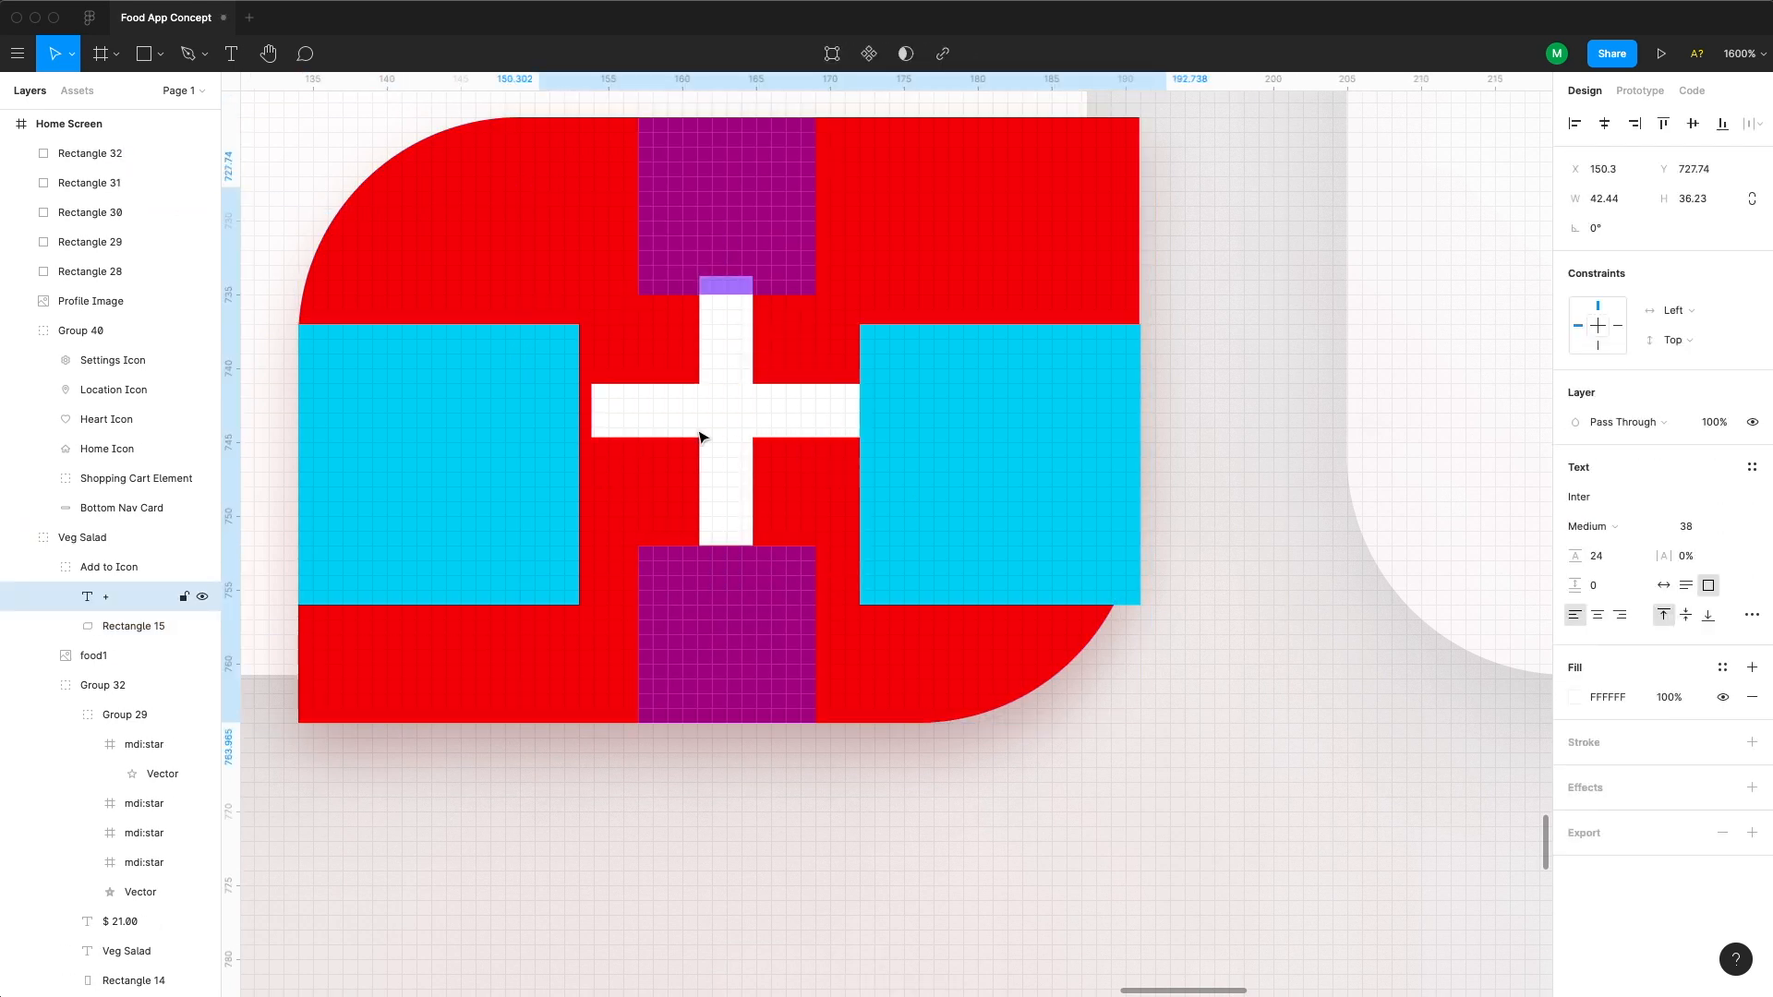
- Check the plus sign's centring and finish reshaping the add button's vector corners
click(132, 625)
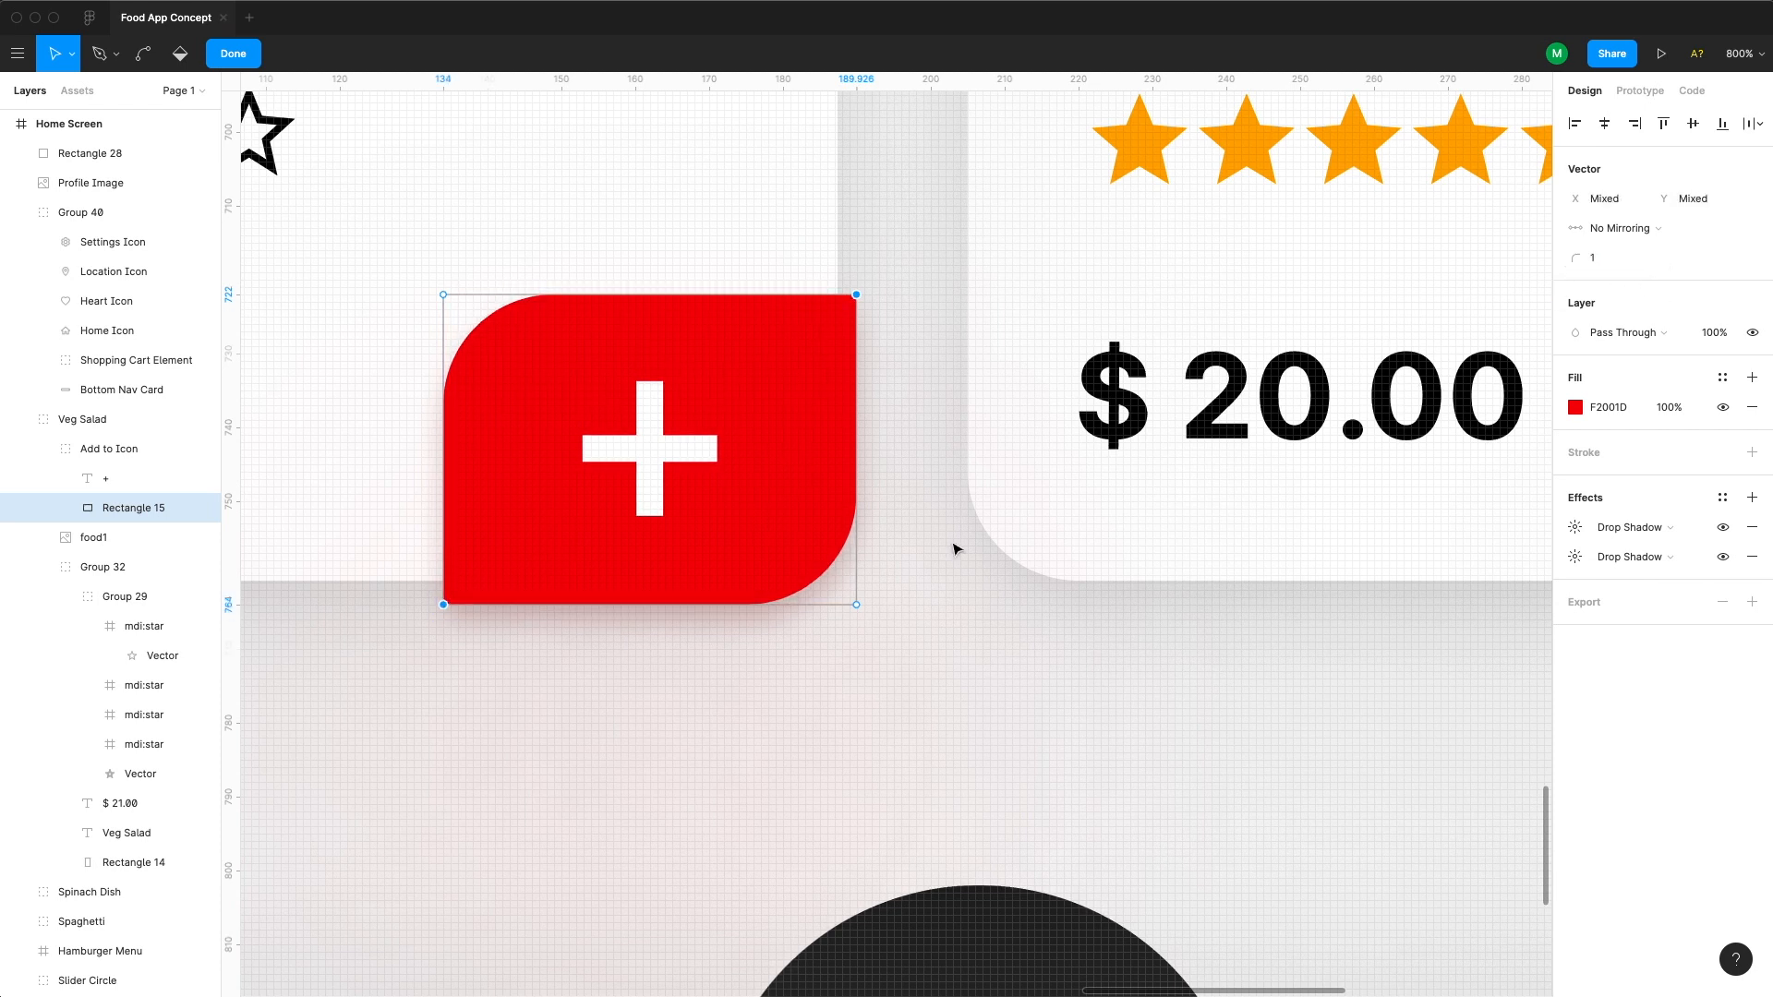
click(233, 54)
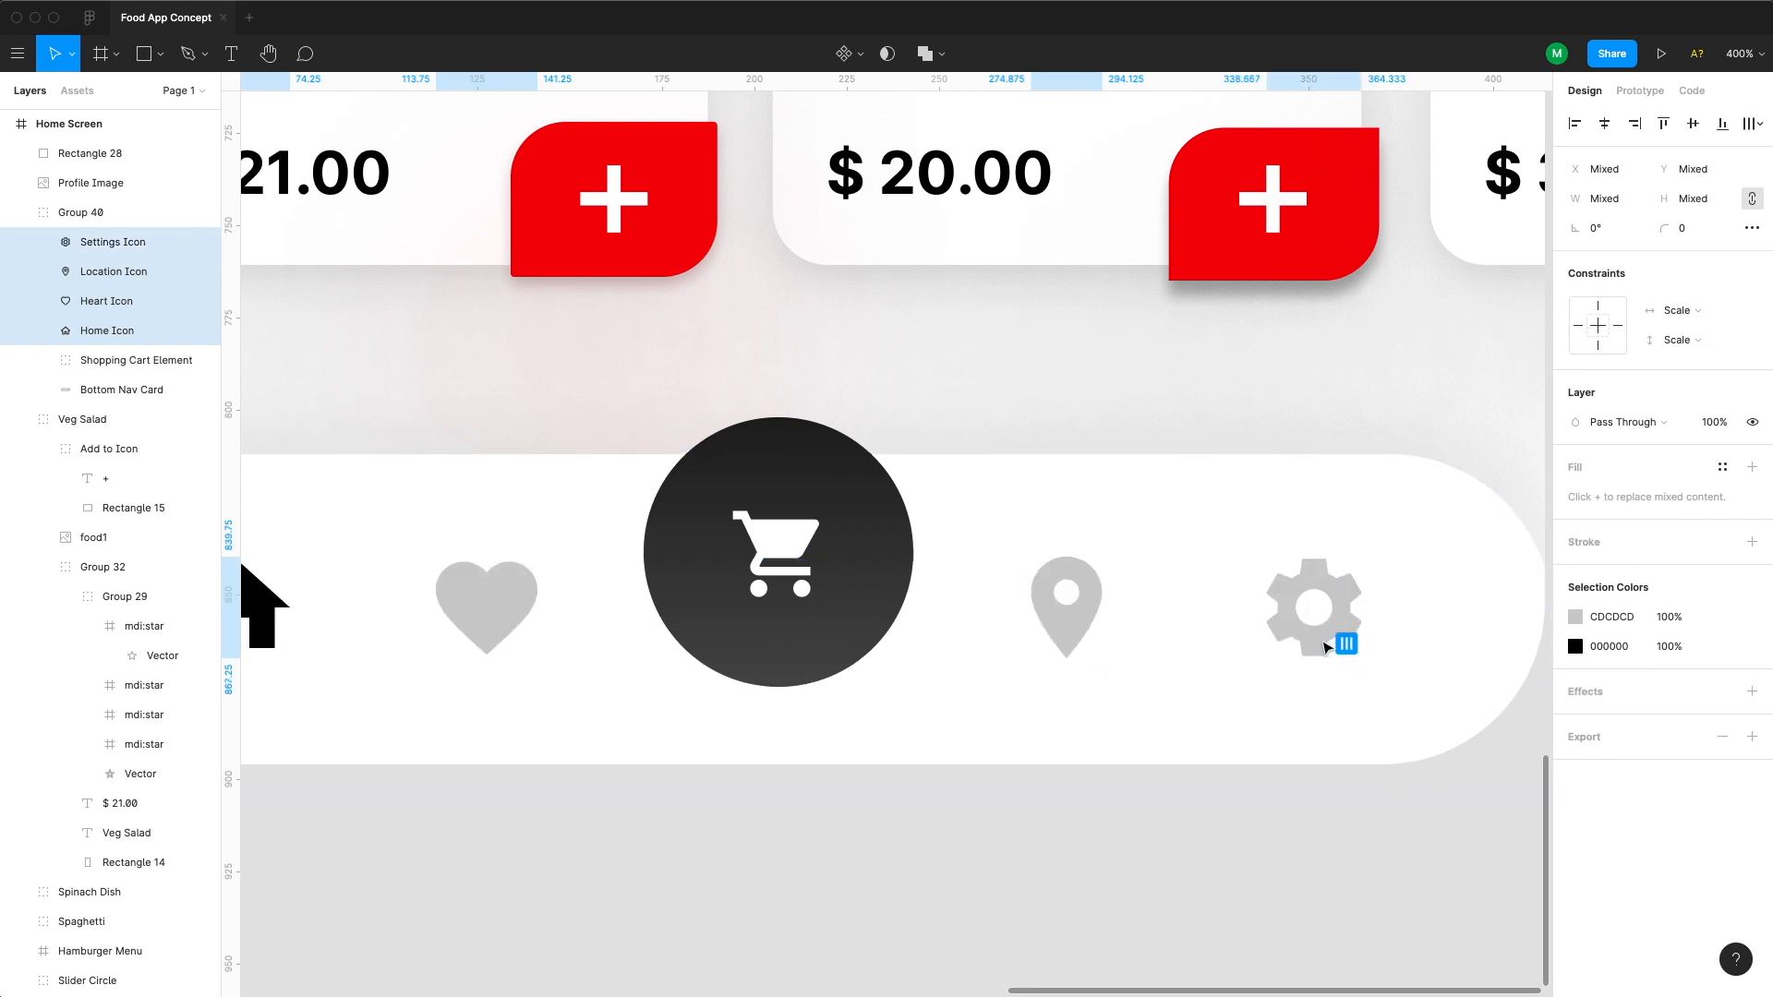
- Distribute the Home, Heart, Location and Settings icons with even horizontal spacing
click(1694, 124)
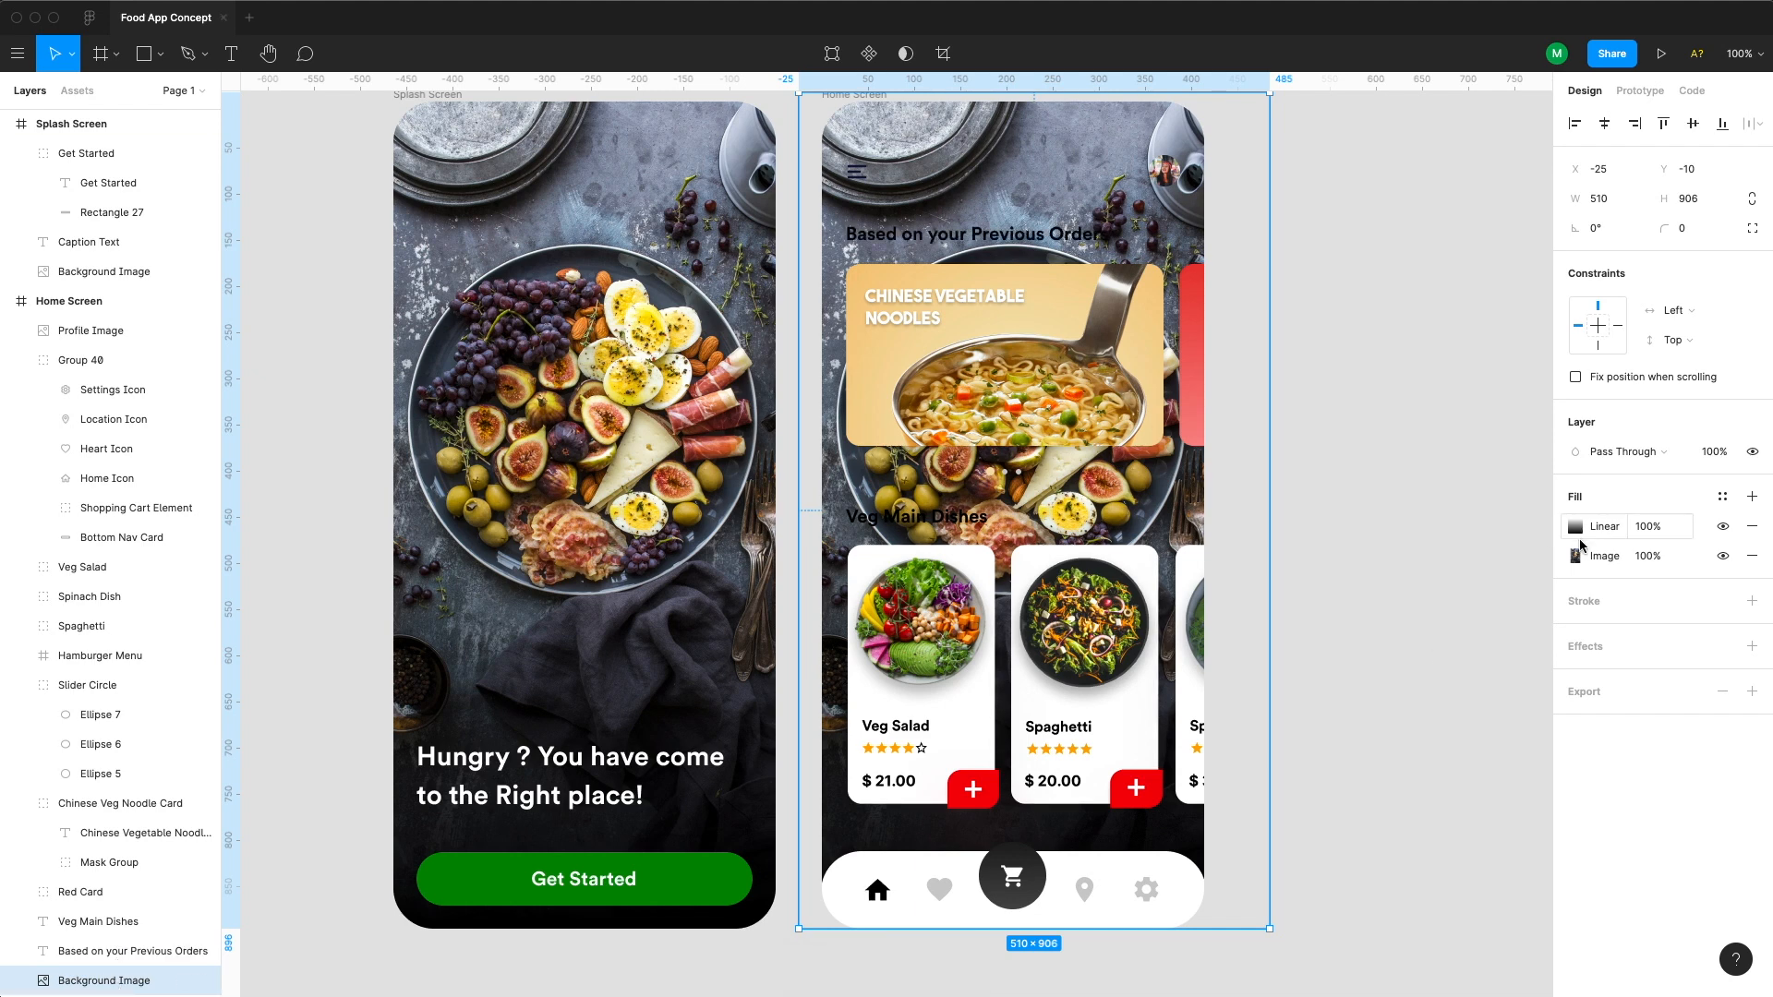
- Tint the home background gradient pink and set the add button shadow to 7D2323 at 22%
click(1575, 525)
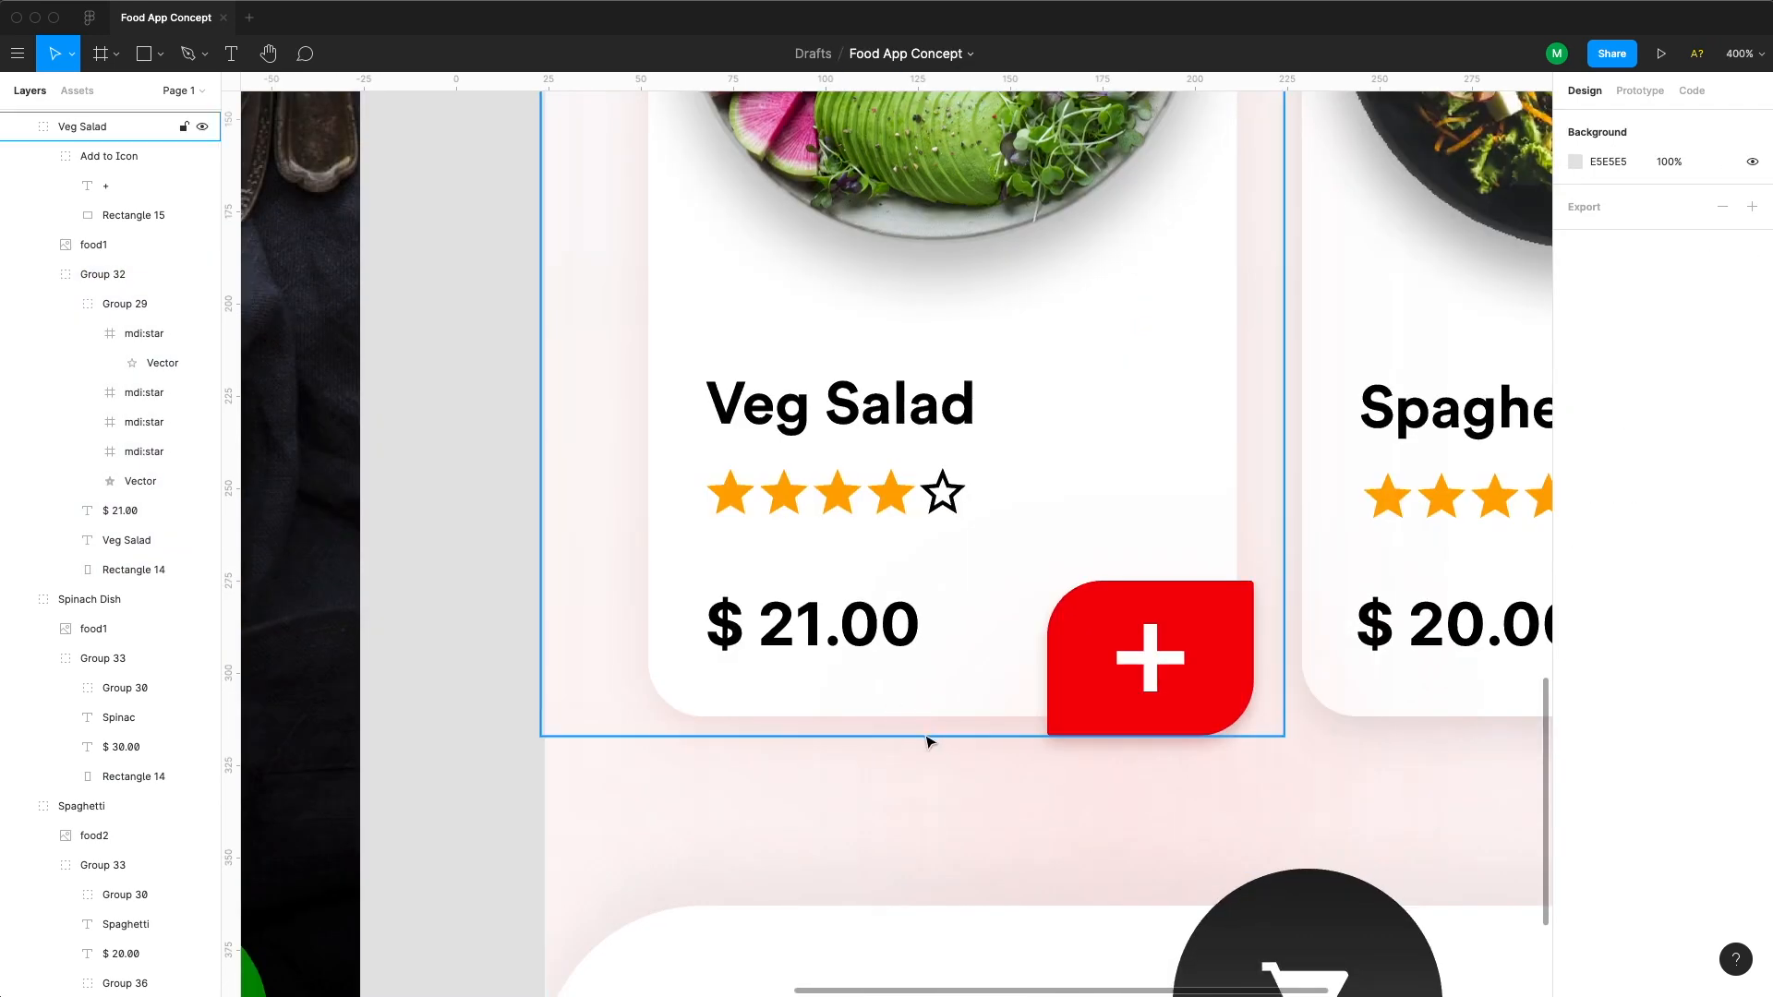
scroll(right, 3)
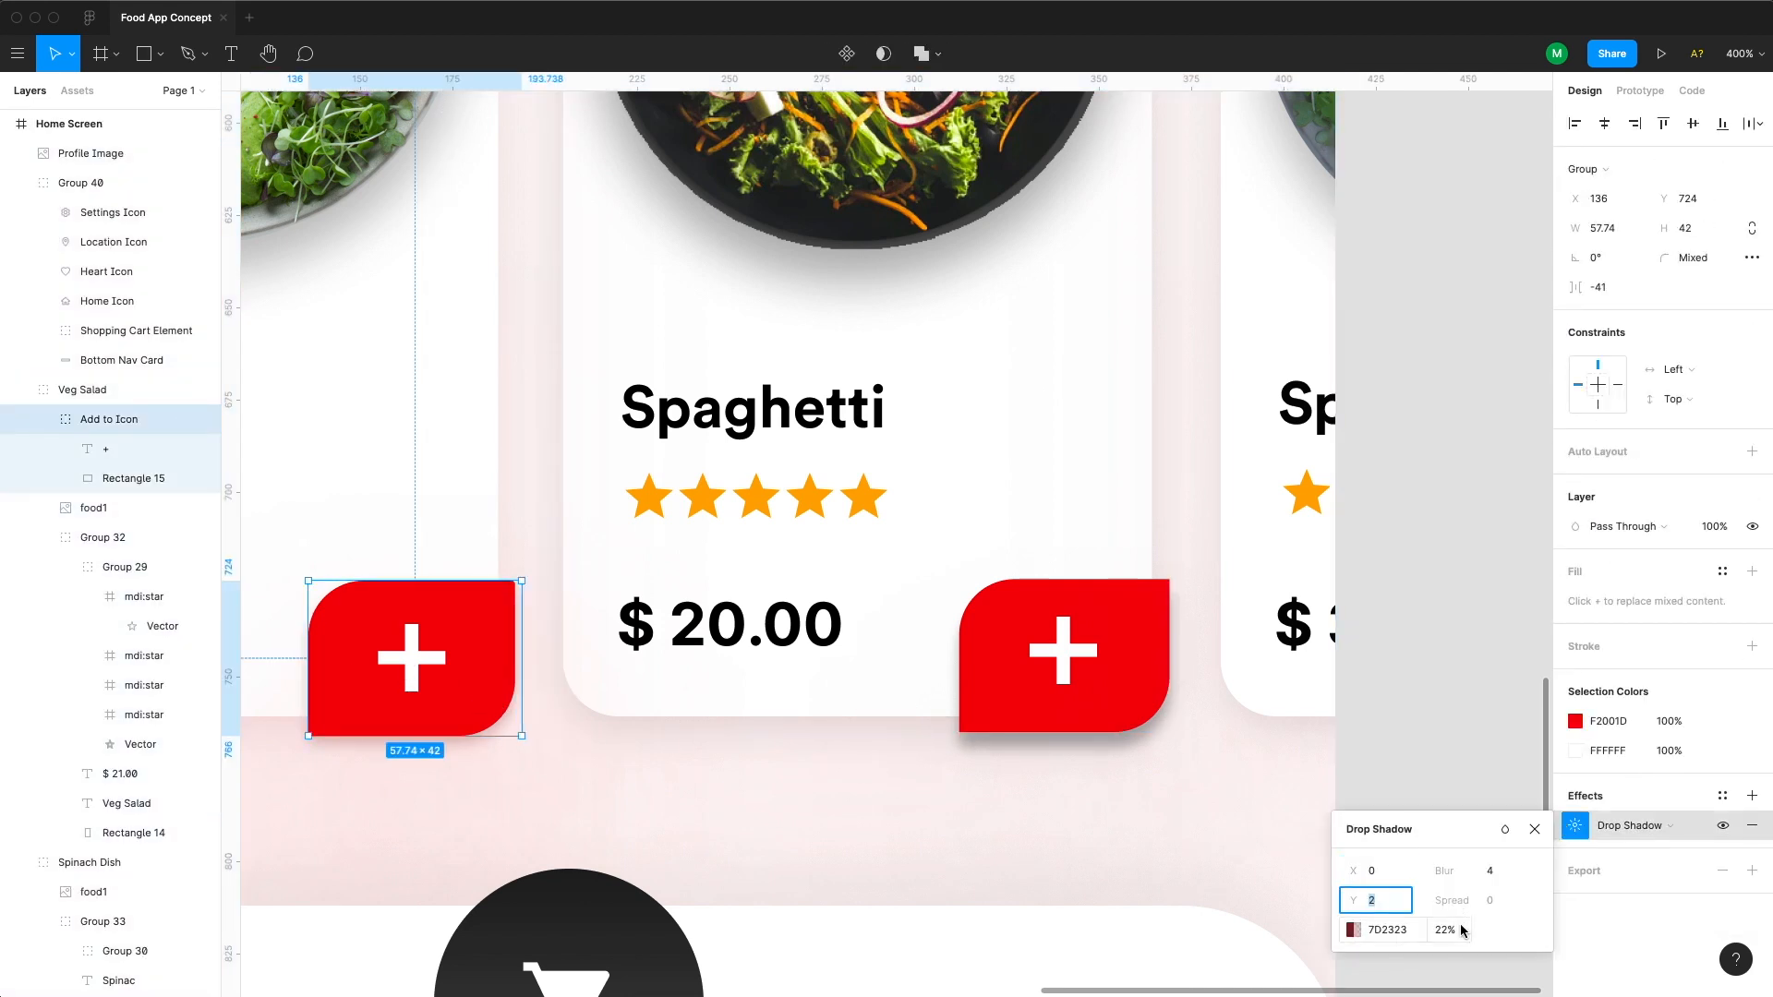
click(1354, 930)
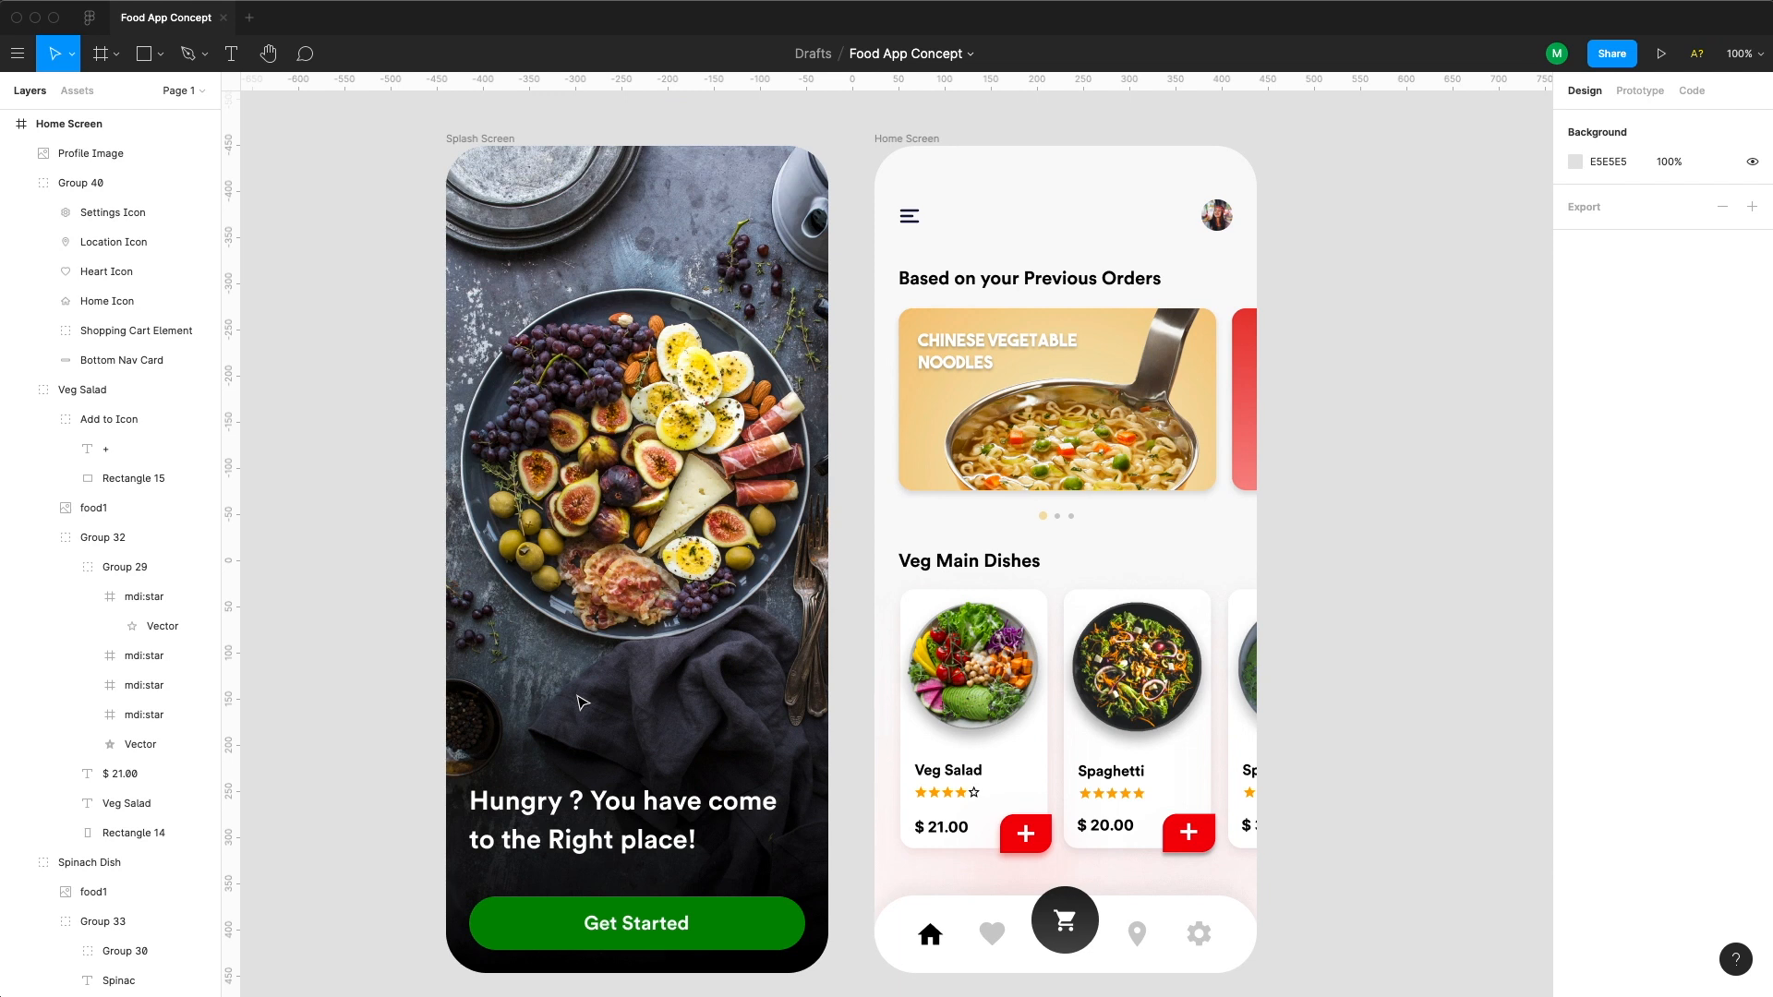
scroll(down, 3)
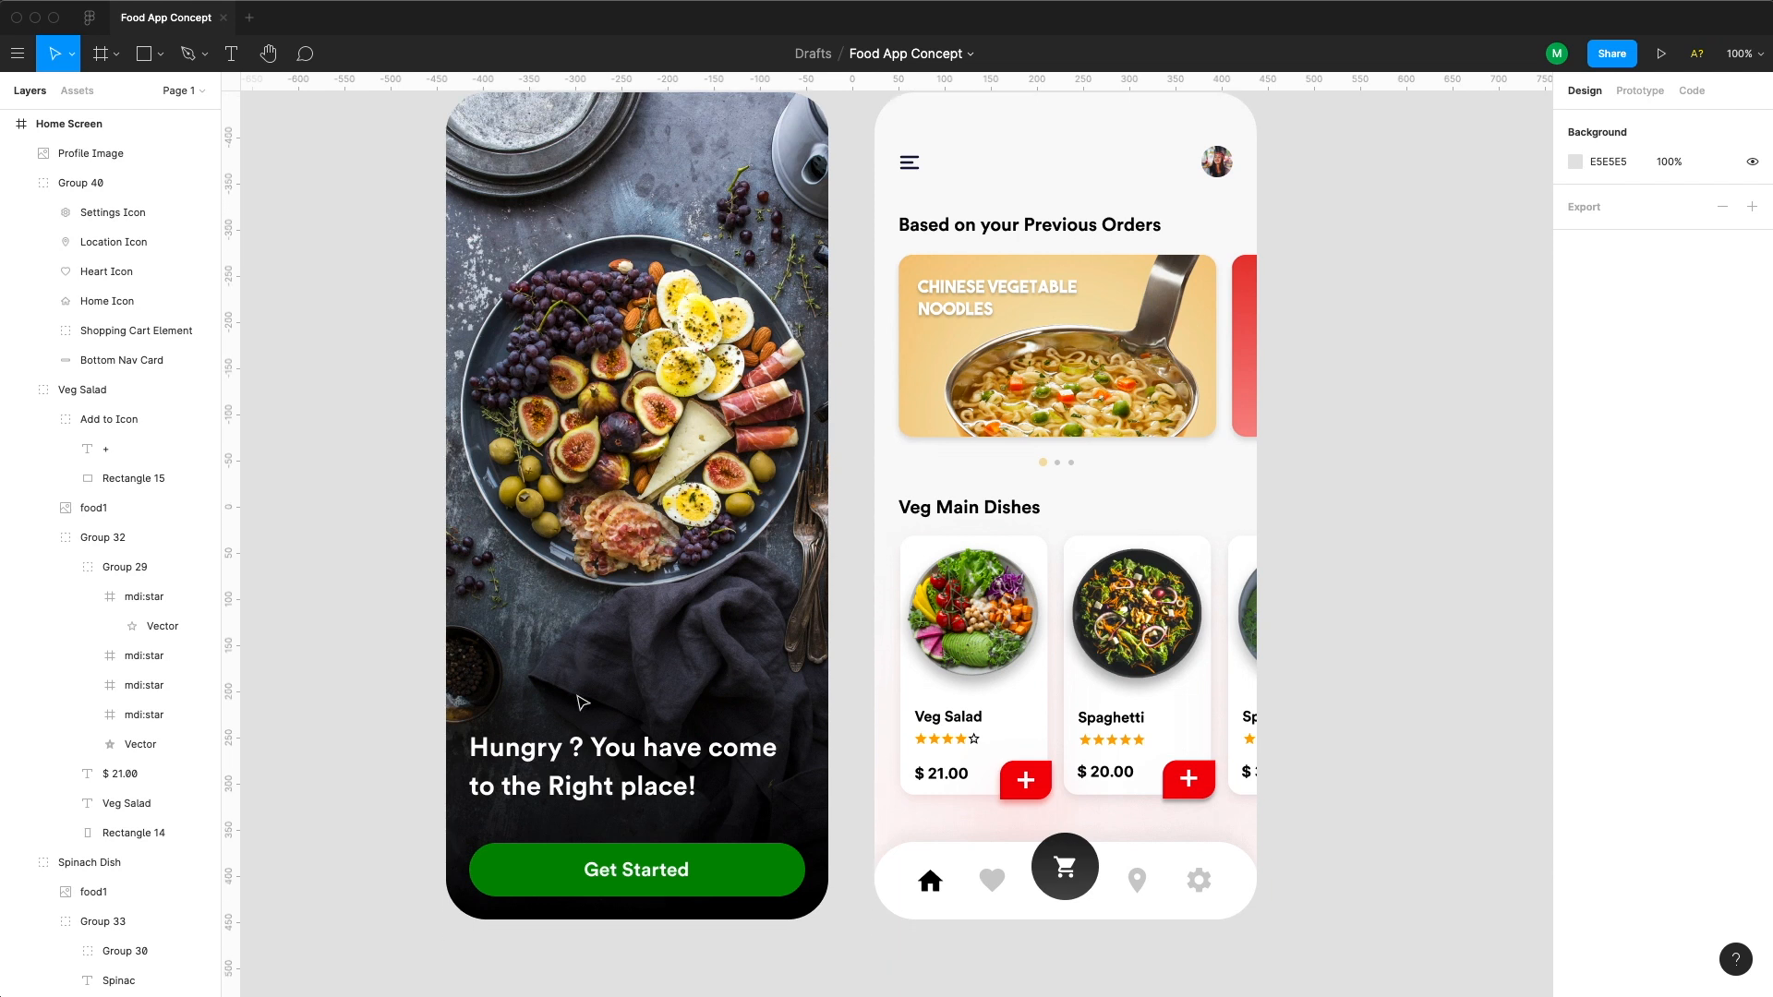
mouse_move(1396, 782)
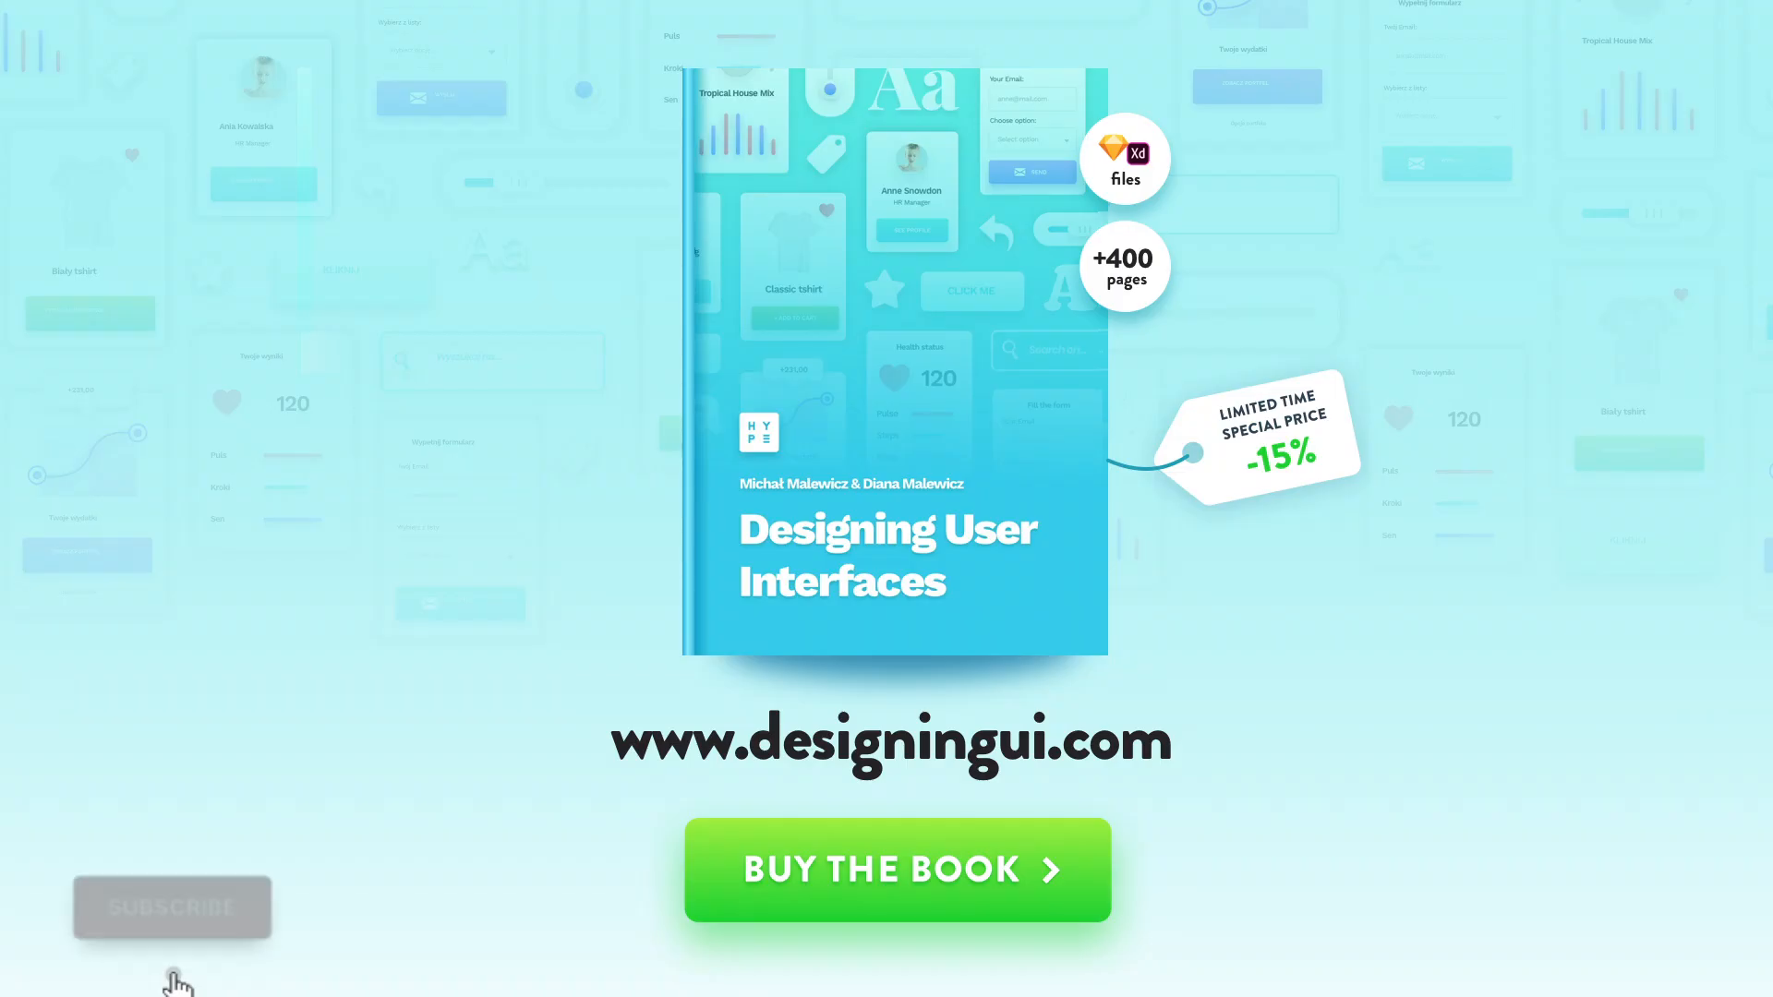
click(172, 906)
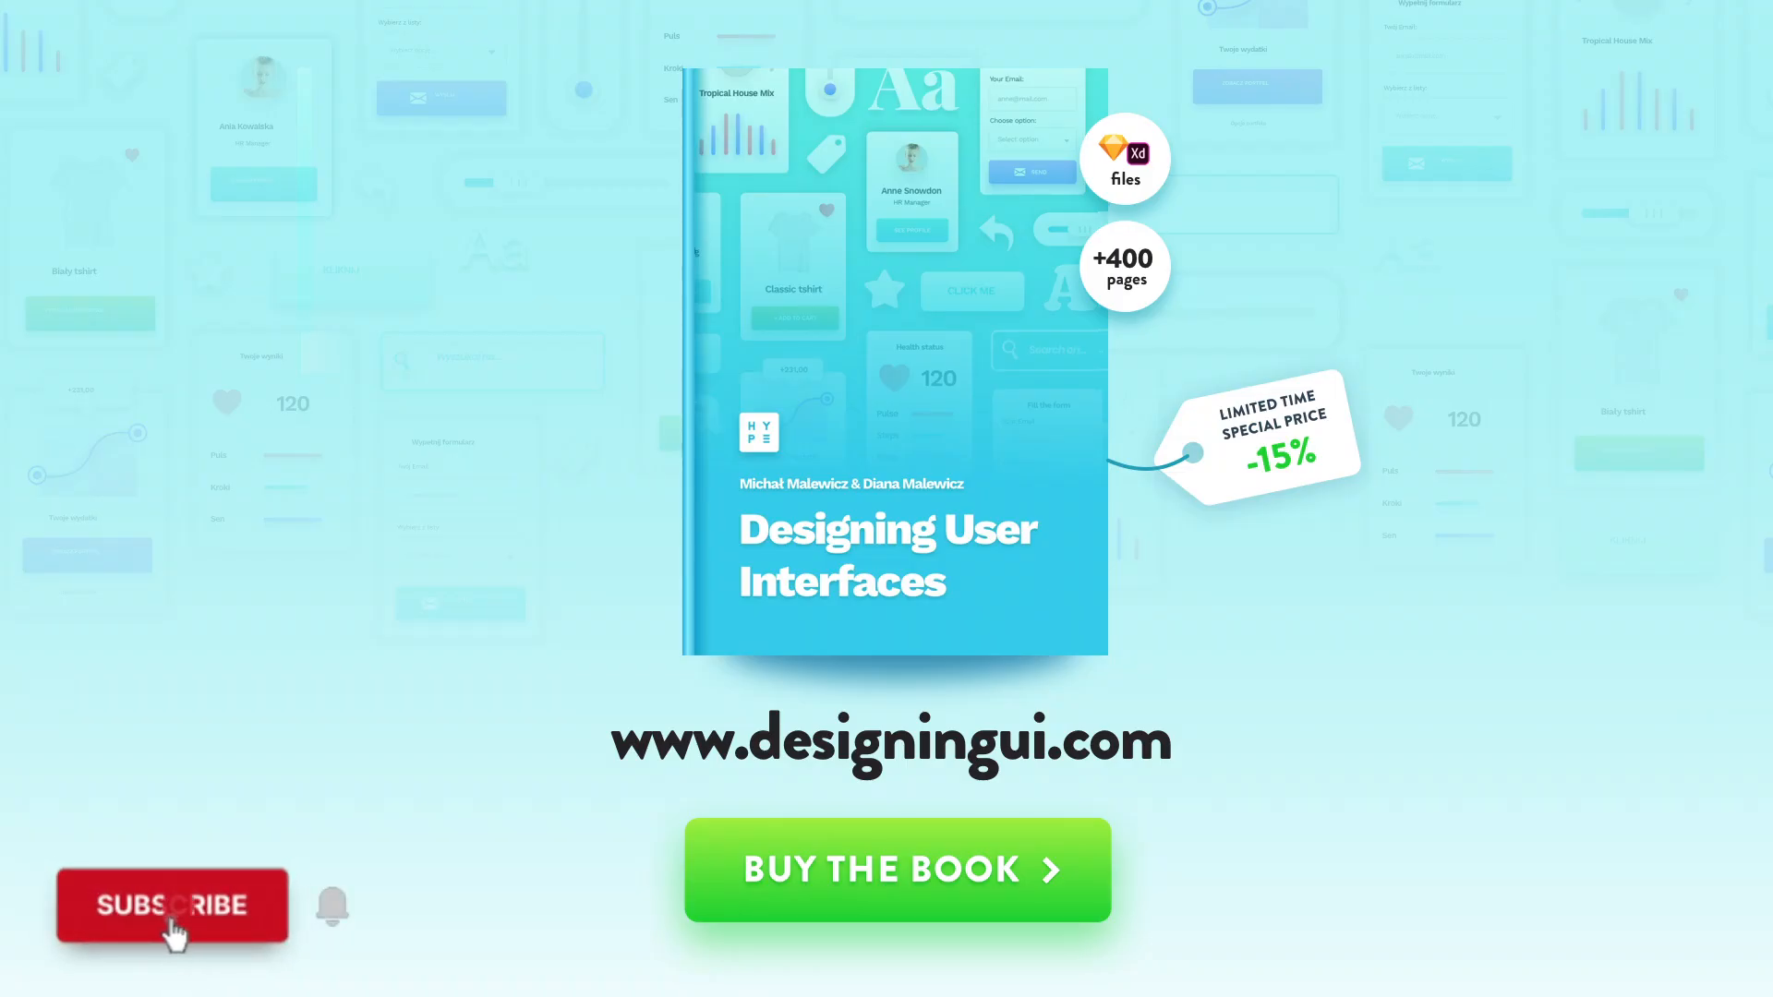
click(172, 906)
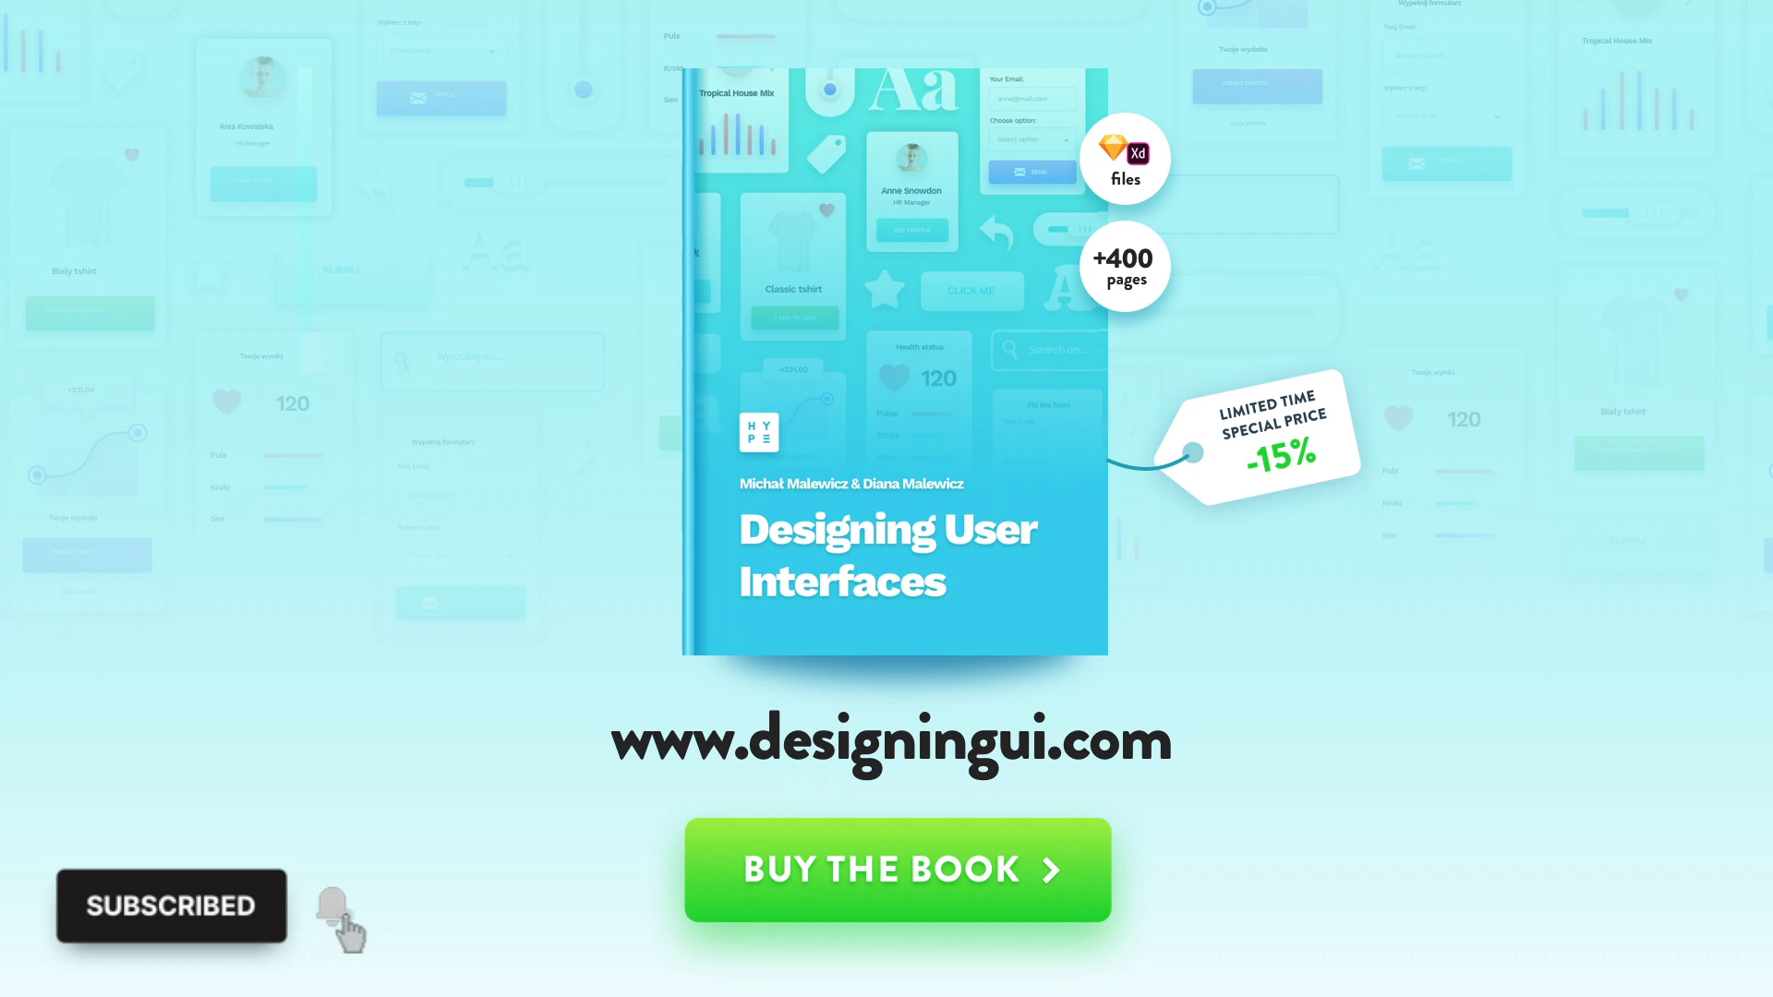